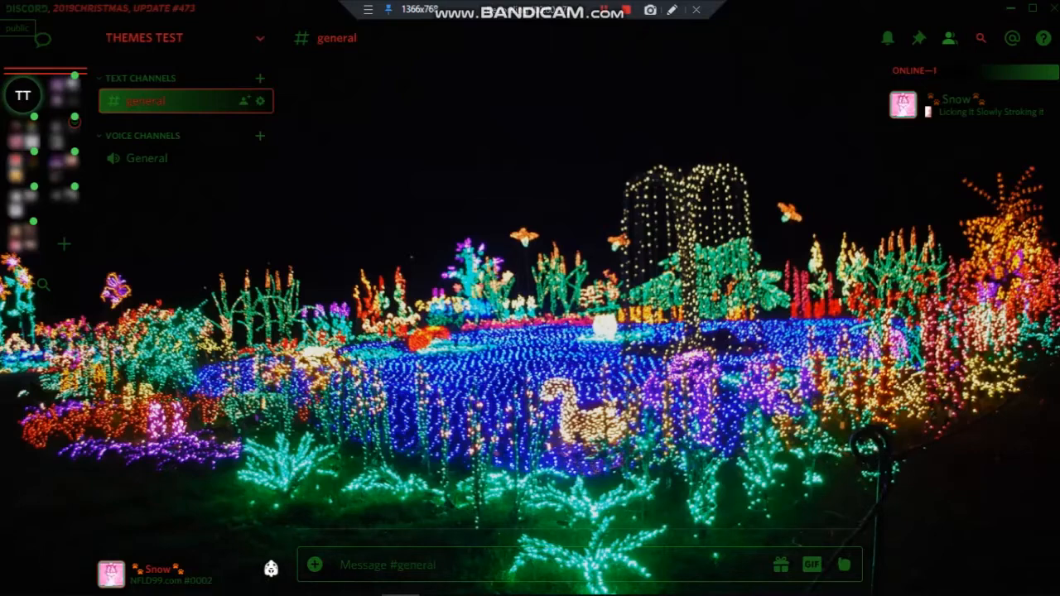
mouse_move(265, 556)
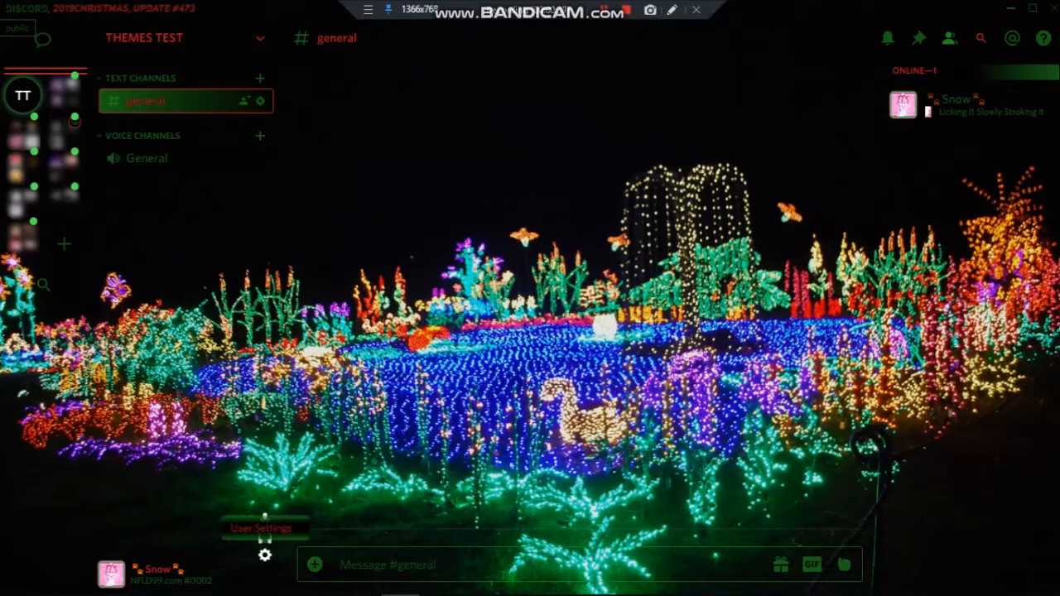
View the current theme's NFLD99 links and change log in Discord's User Settings.
left_click(265, 556)
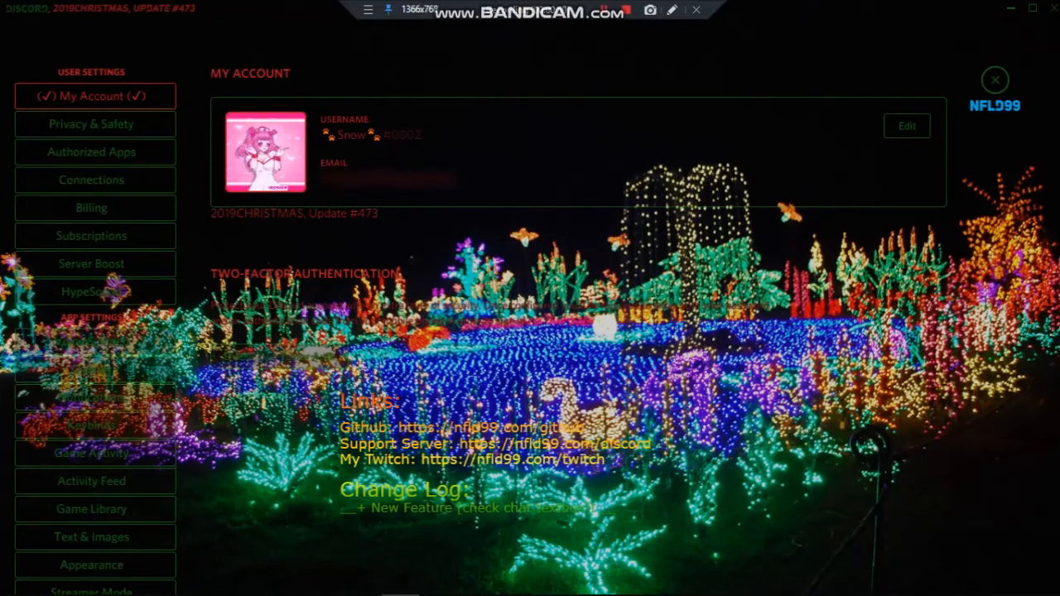
scroll("down", 3)
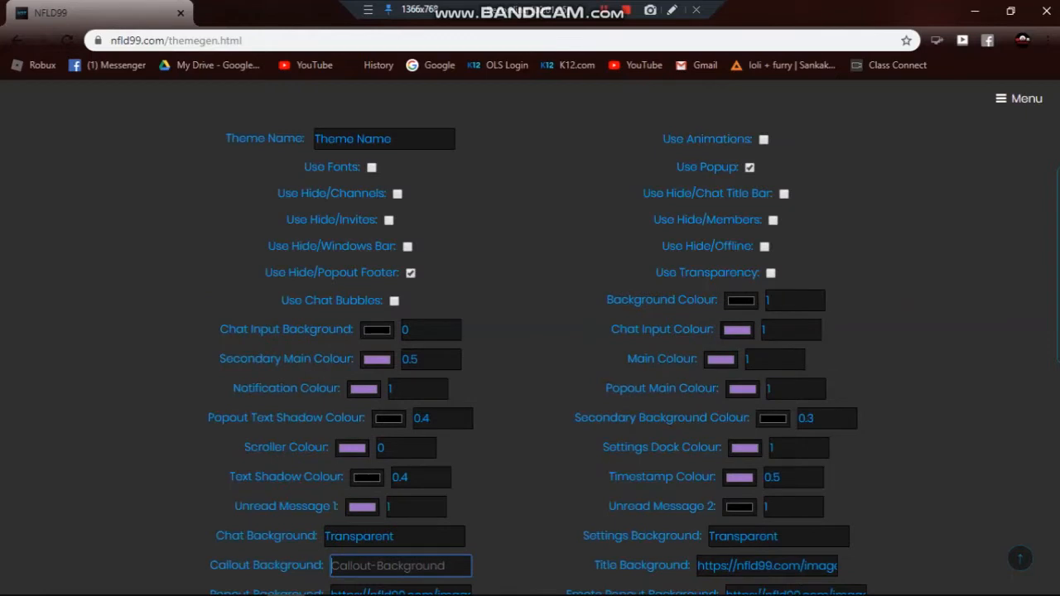
Remove the Emote Popout Background URL so it reverts to the default image.
scroll("down", 3)
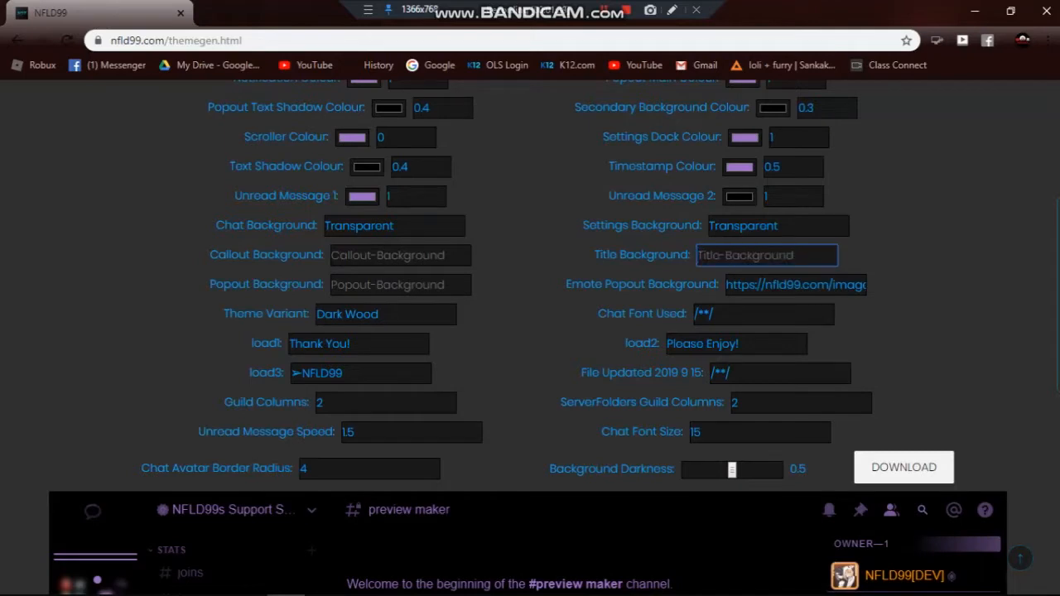
left_click(795, 285)
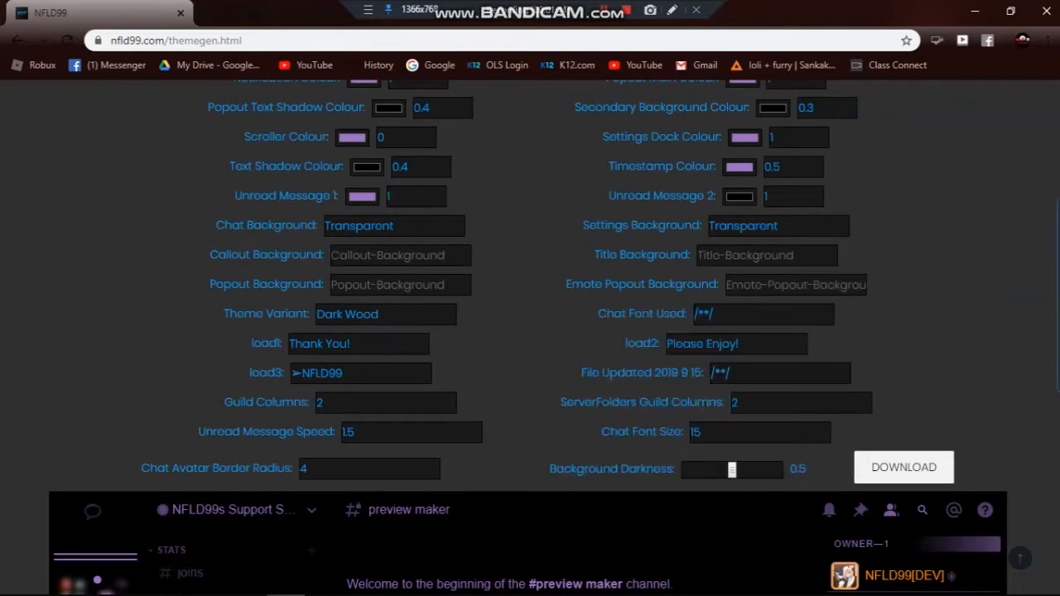
scroll("up", 3)
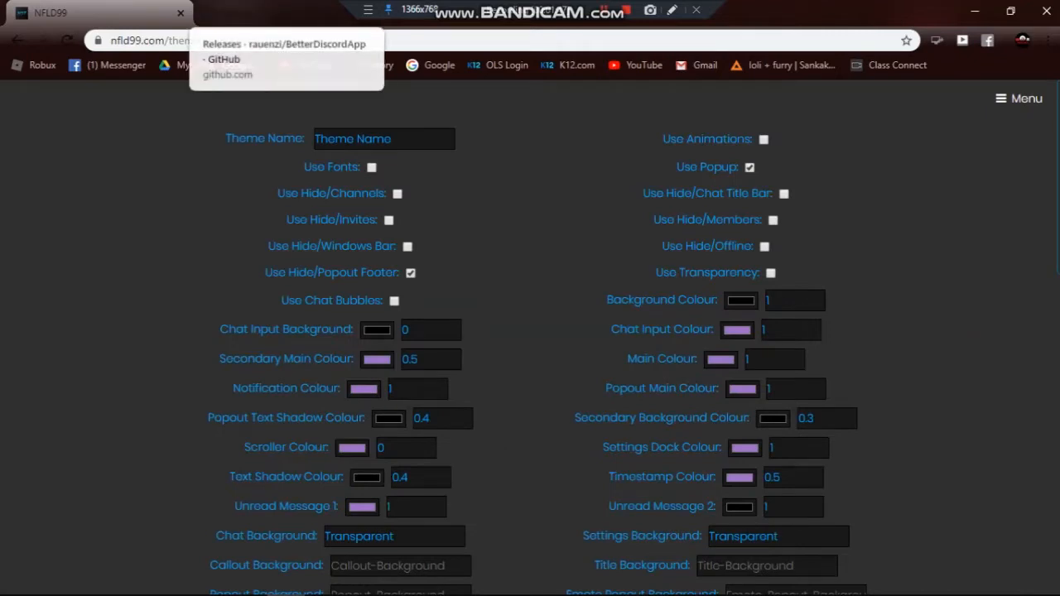
Start downloading BandagedBD_Windows.exe from the latest BetterDiscordApp GitHub release.
left_click(295, 43)
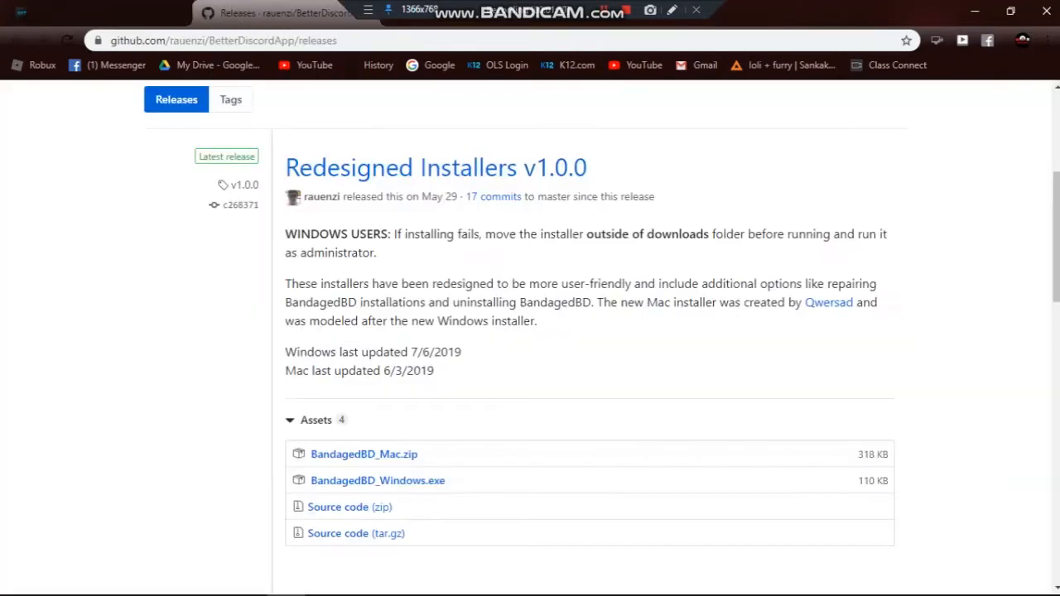
scroll("down", 3)
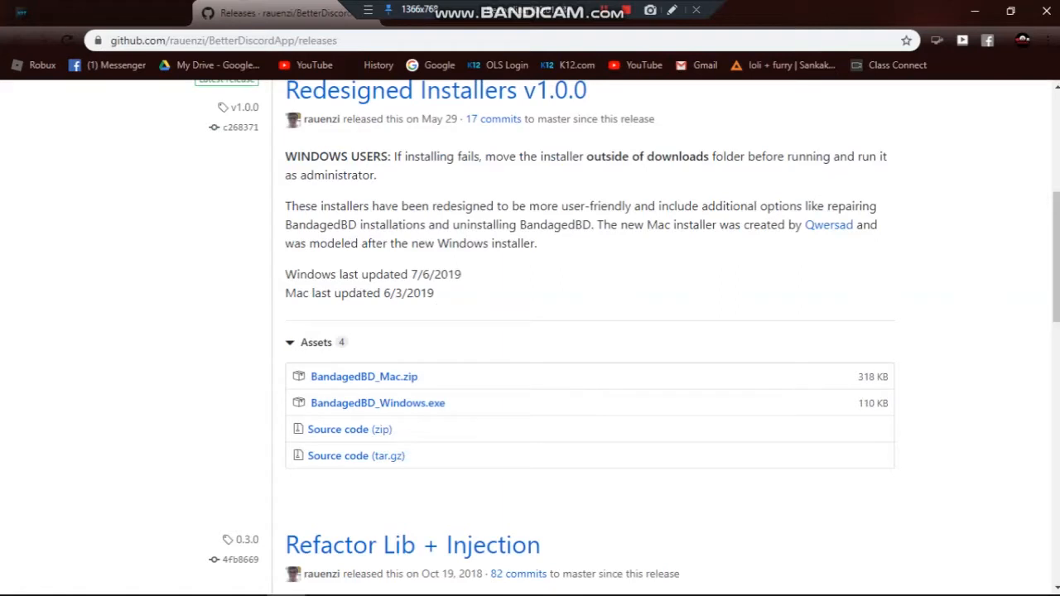
mouse_move(364, 376)
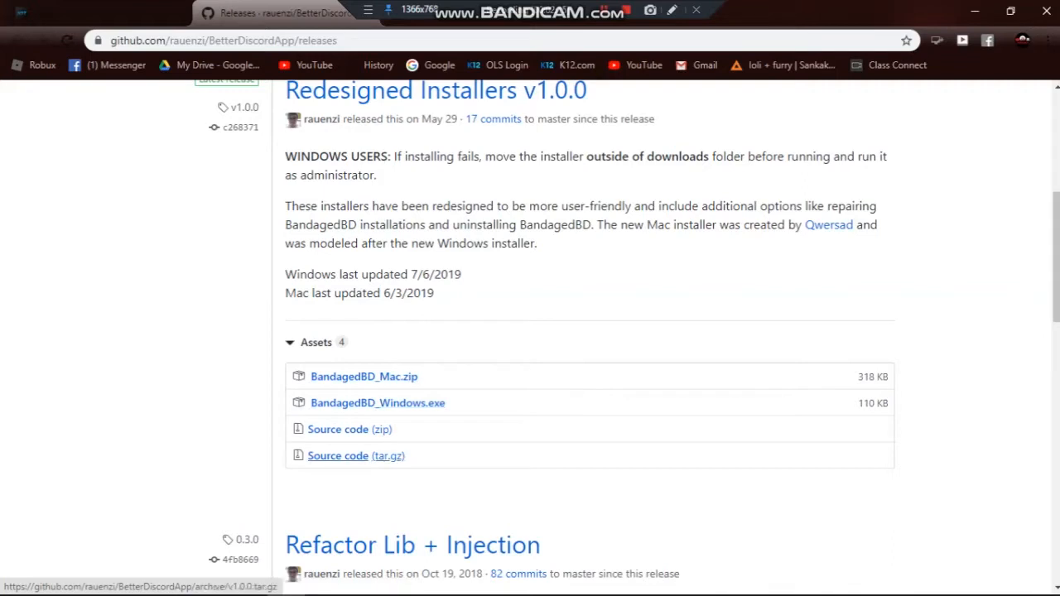
mouse_move(378, 402)
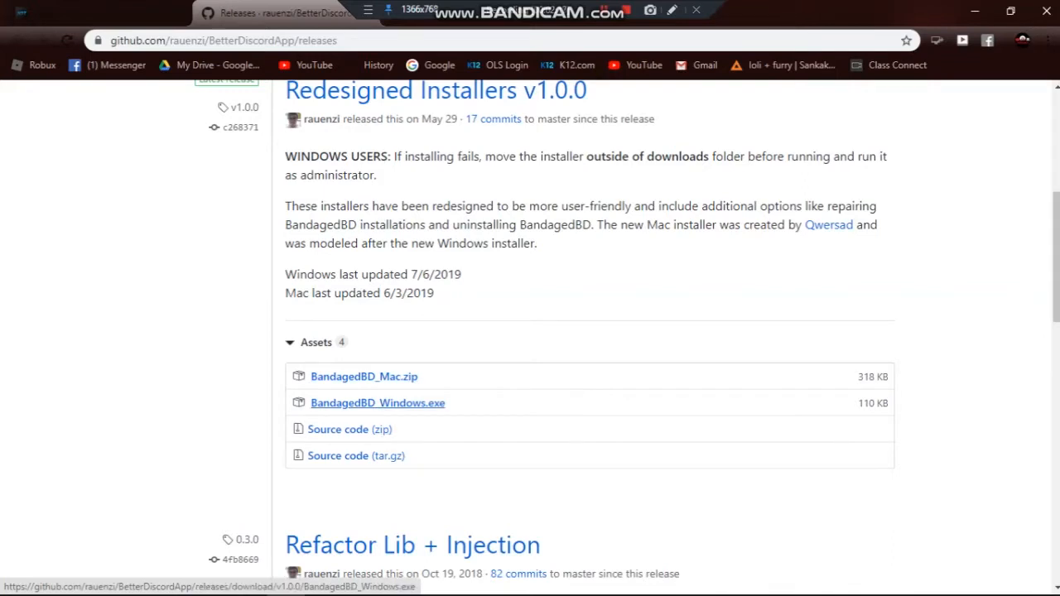
left_click(378, 403)
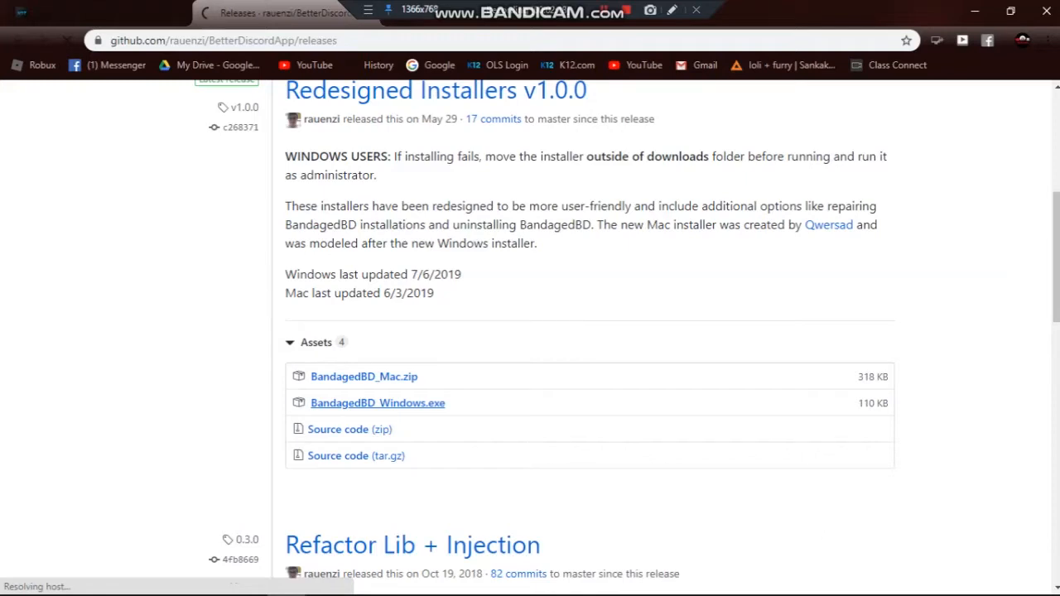
left_click(224, 40)
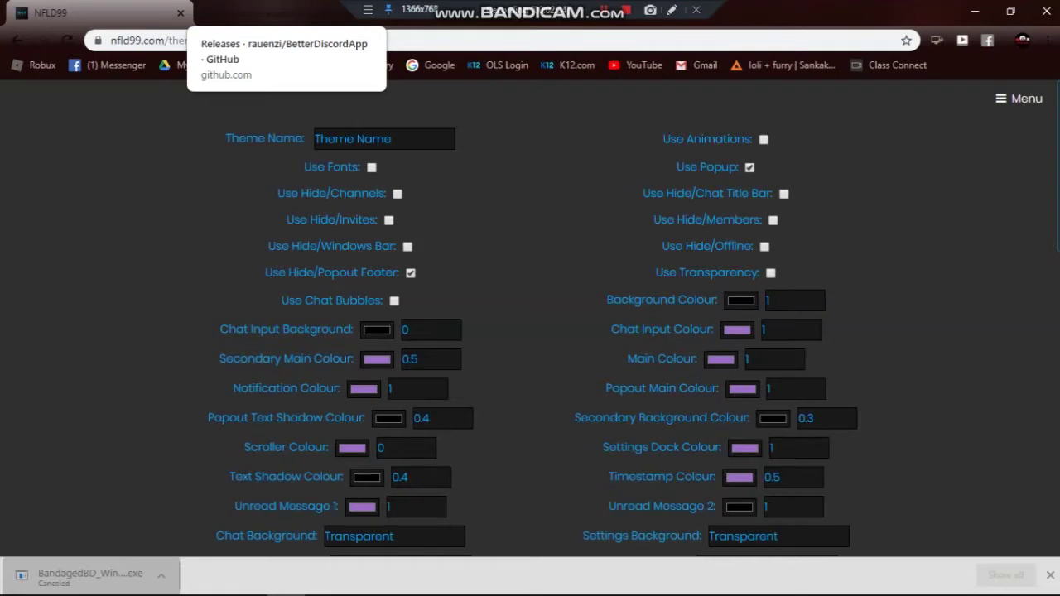
Return to the BetterDiscordApp releases page to download the installer again.
left_click(285, 43)
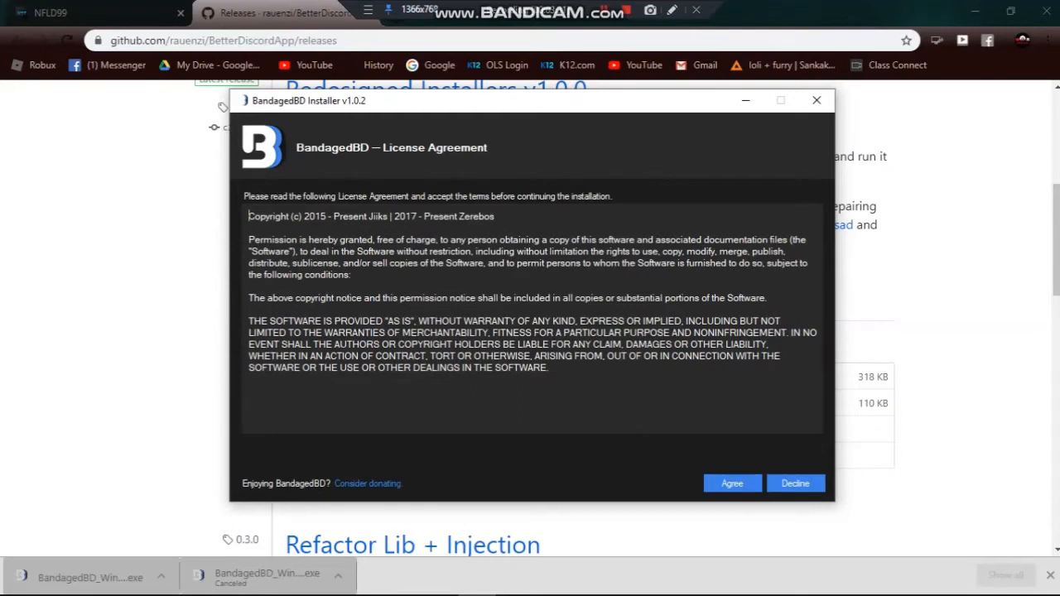
Accept the BandagedBD license and choose Install BandagedBD to Discord Stable.
left_click(732, 483)
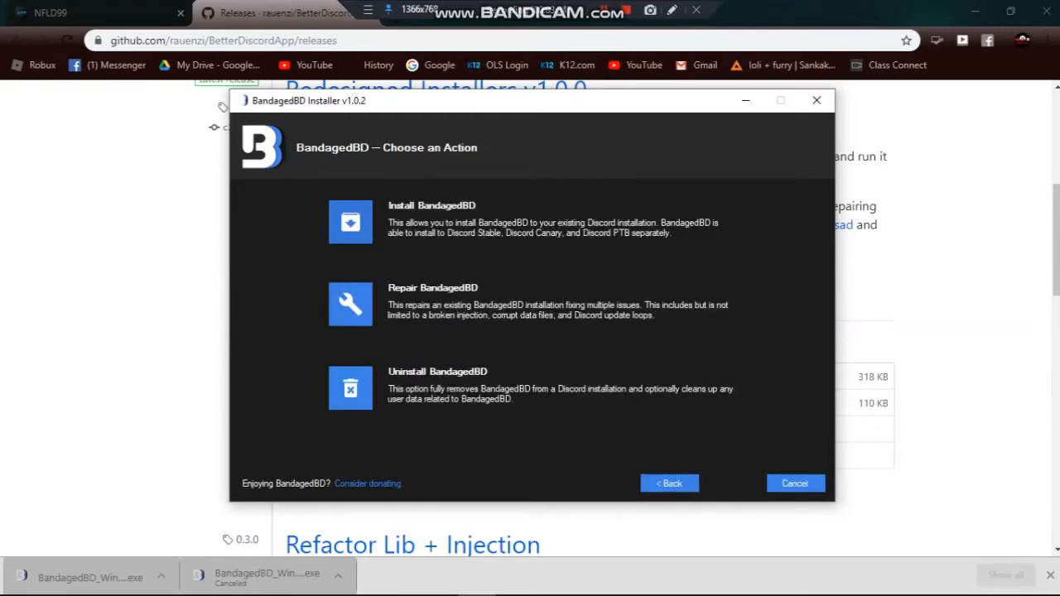
left_click(350, 222)
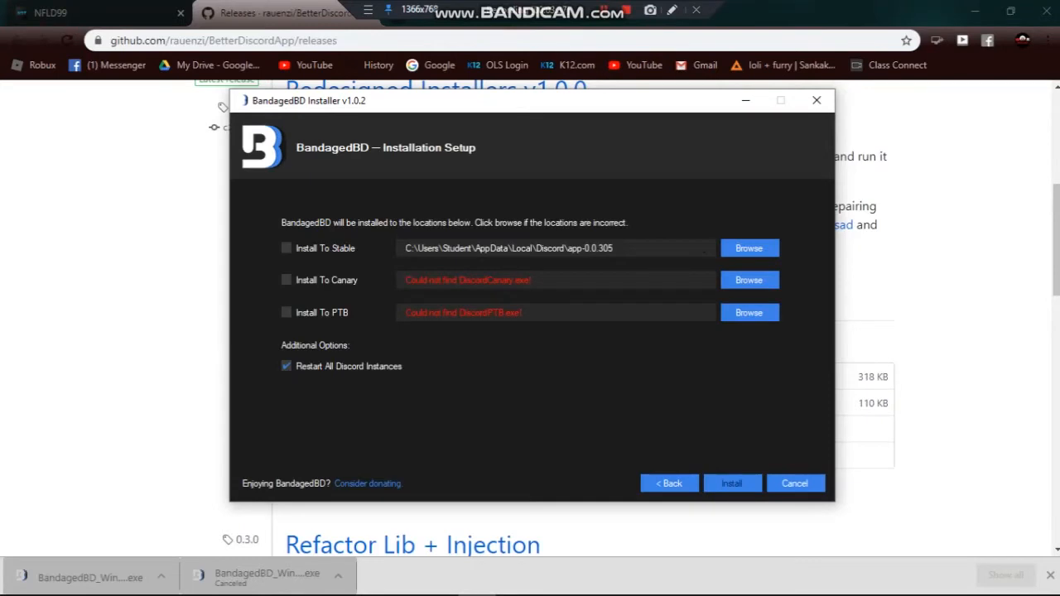
left_click(286, 248)
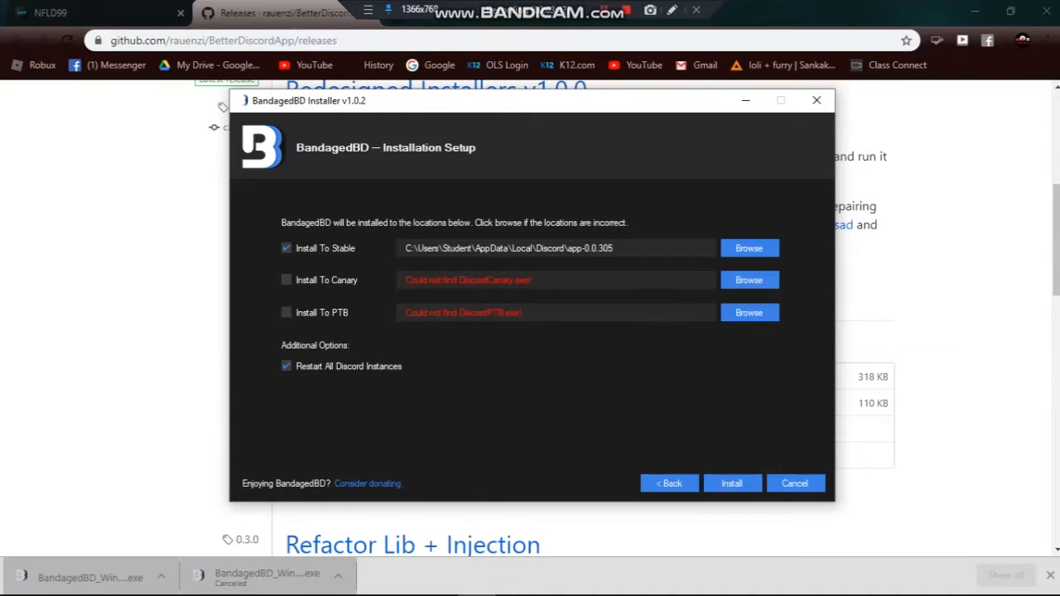
mouse_move(816, 101)
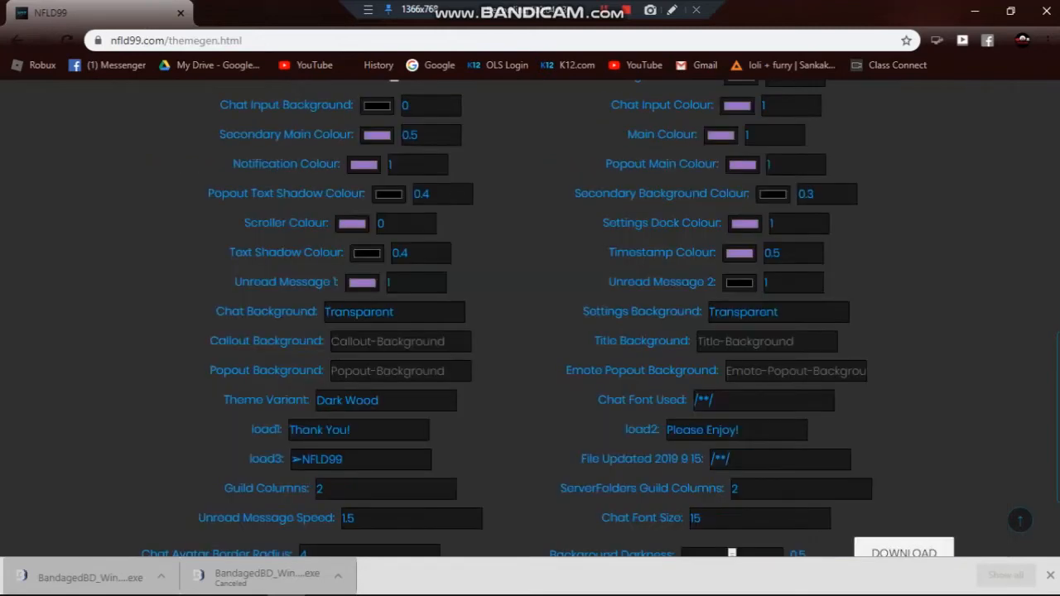
Dismiss the colour picker unchanged and move down to the Title Background field.
scroll("up", 3)
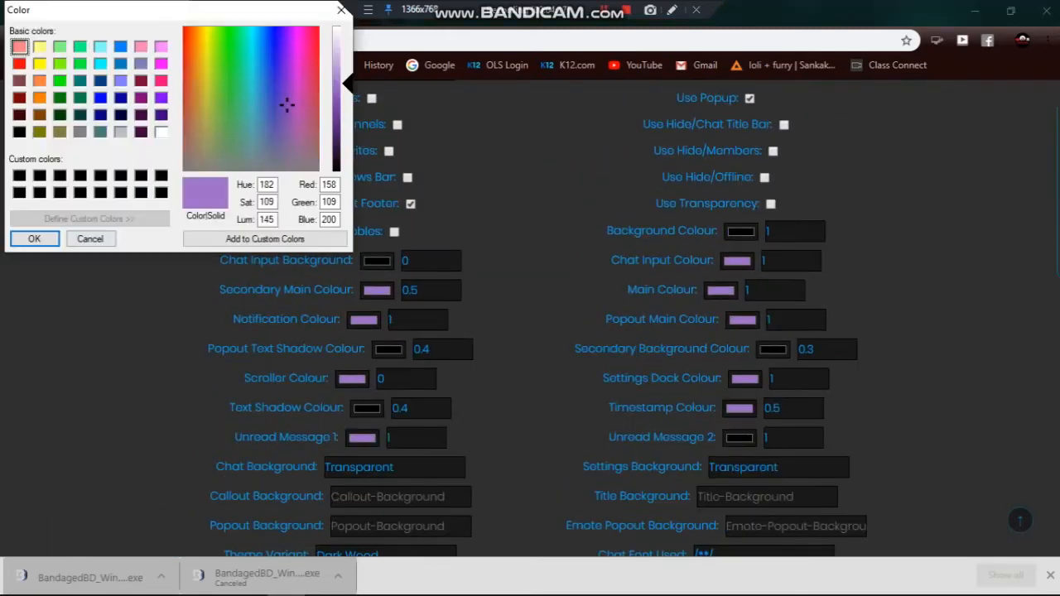
left_click(33, 238)
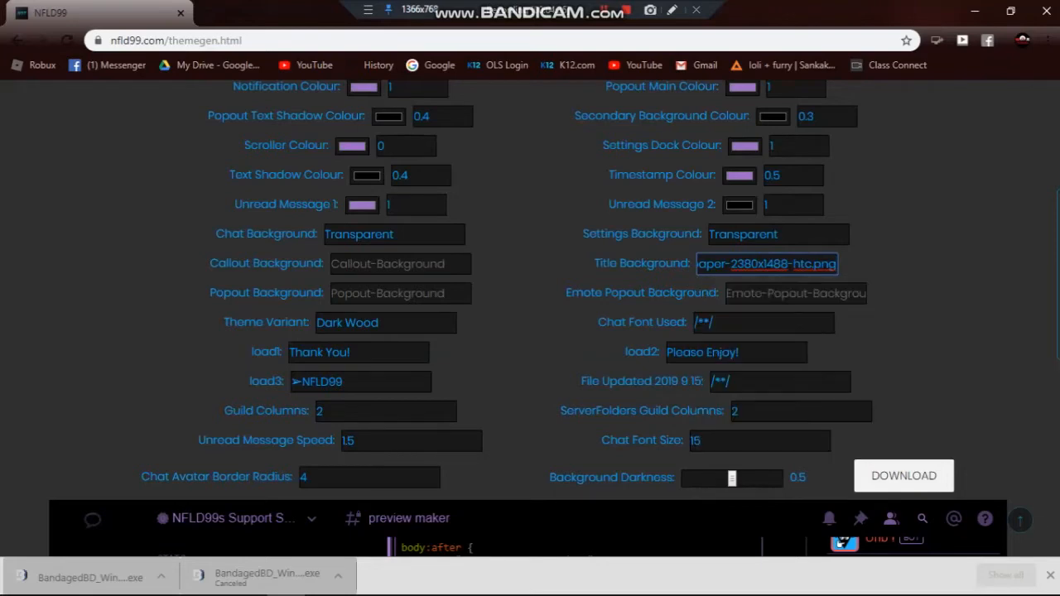
scroll("down", 3)
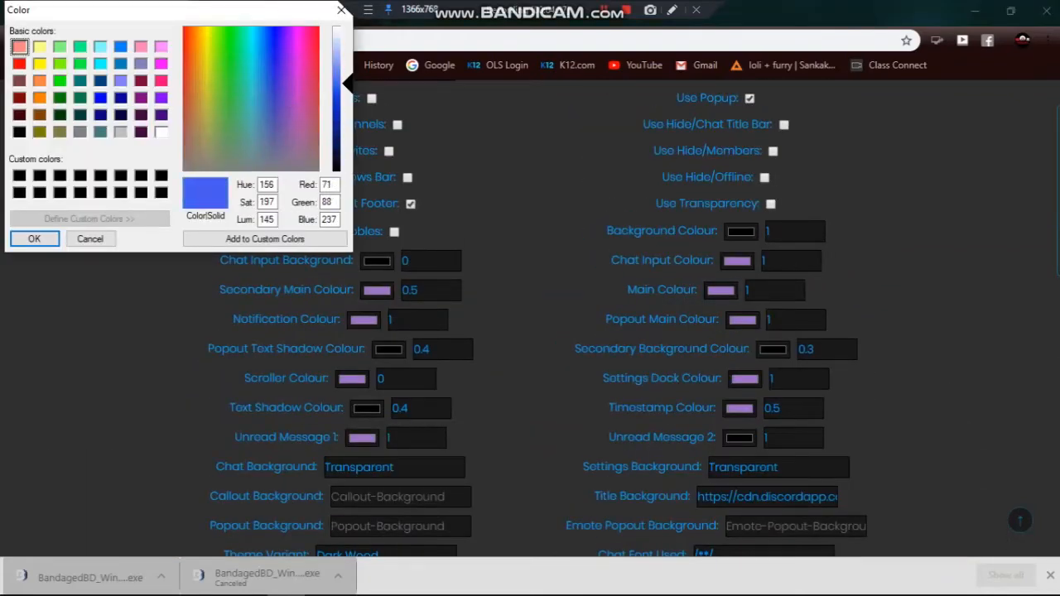
Confirm blue as the Main Colour, then fine-tune the blue shade and confirm again.
left_click(260, 53)
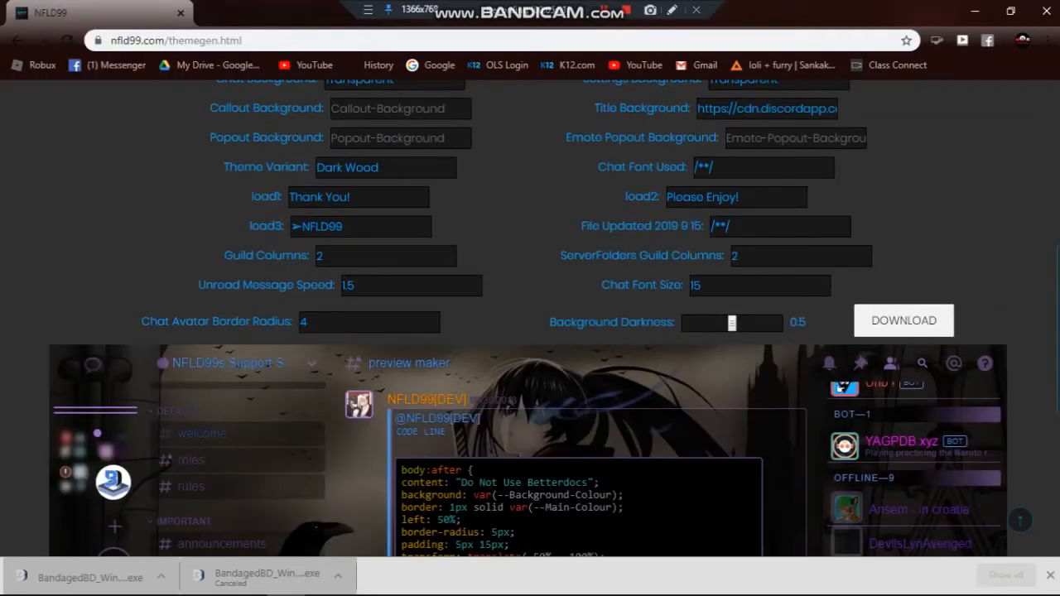
scroll("down", 3)
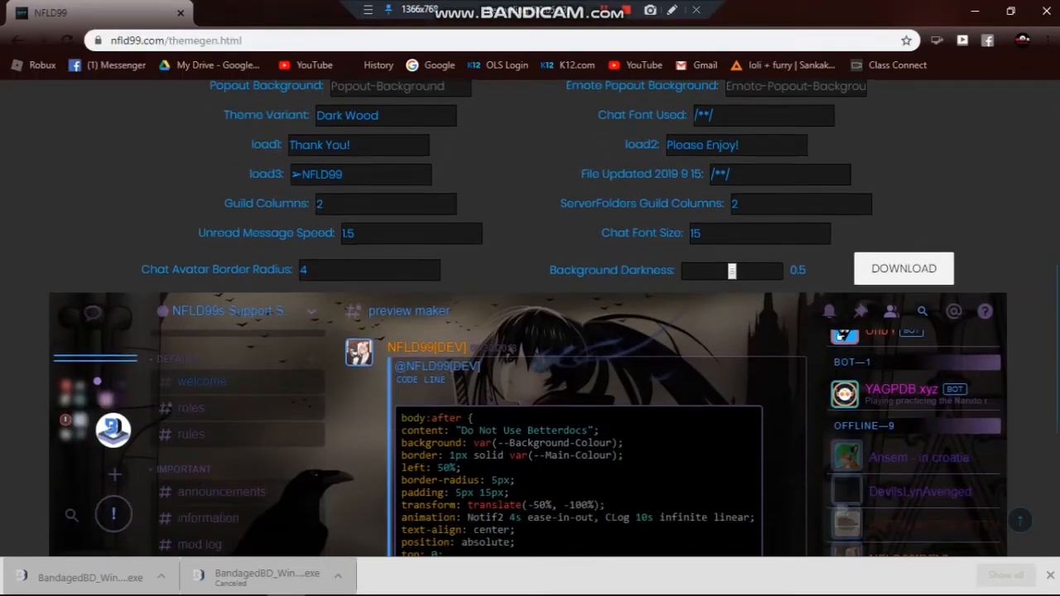
scroll("down", 3)
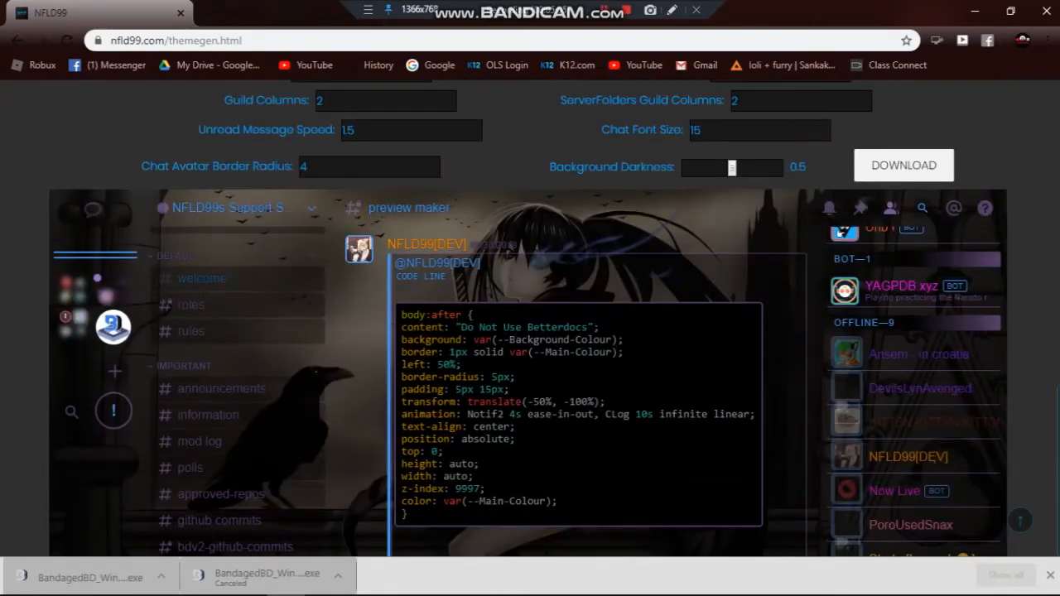
scroll("up", 3)
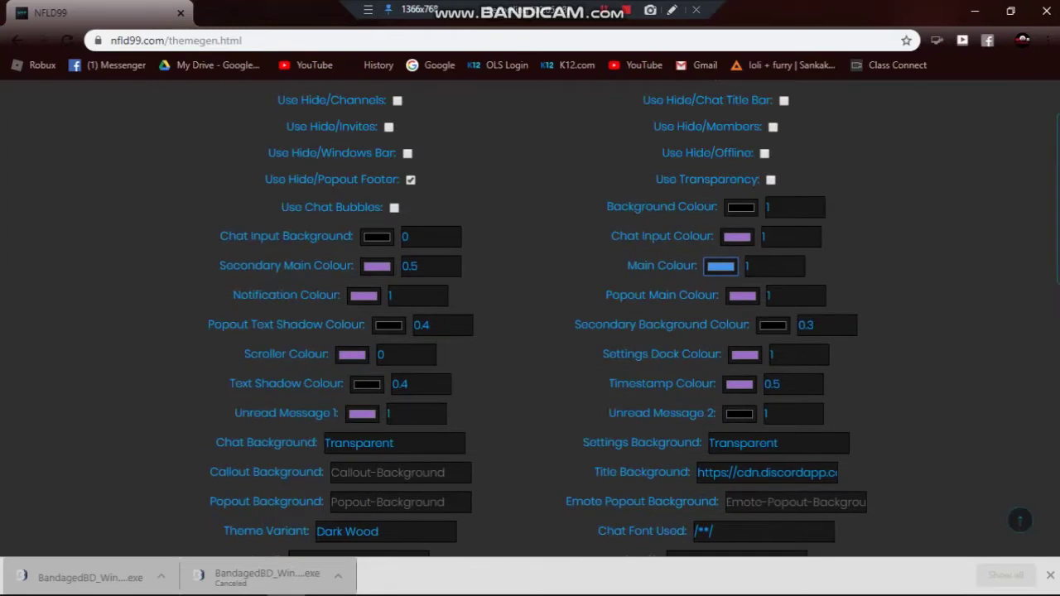
left_click(721, 265)
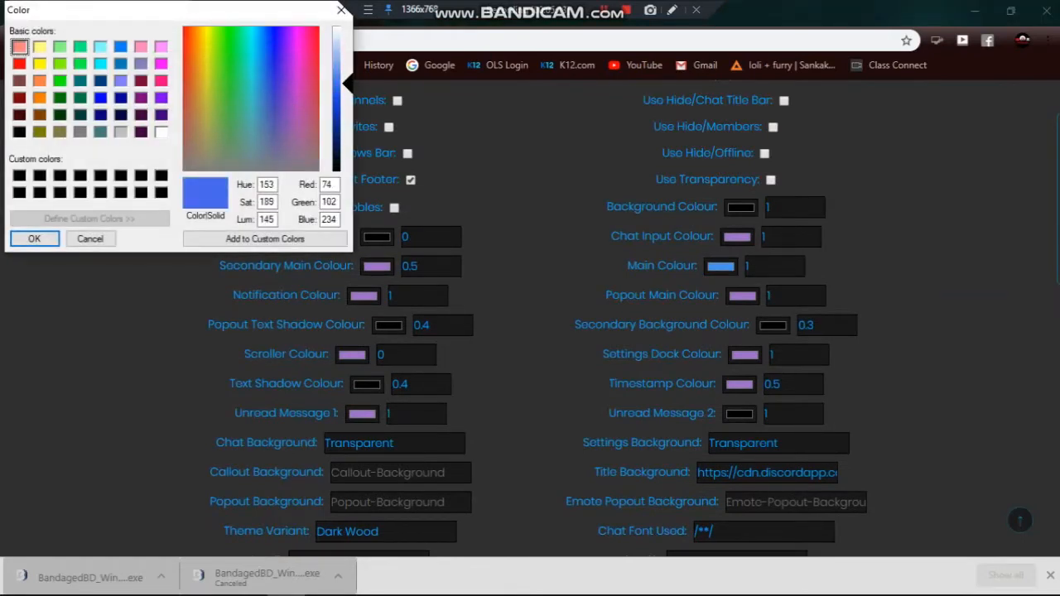
left_click(269, 83)
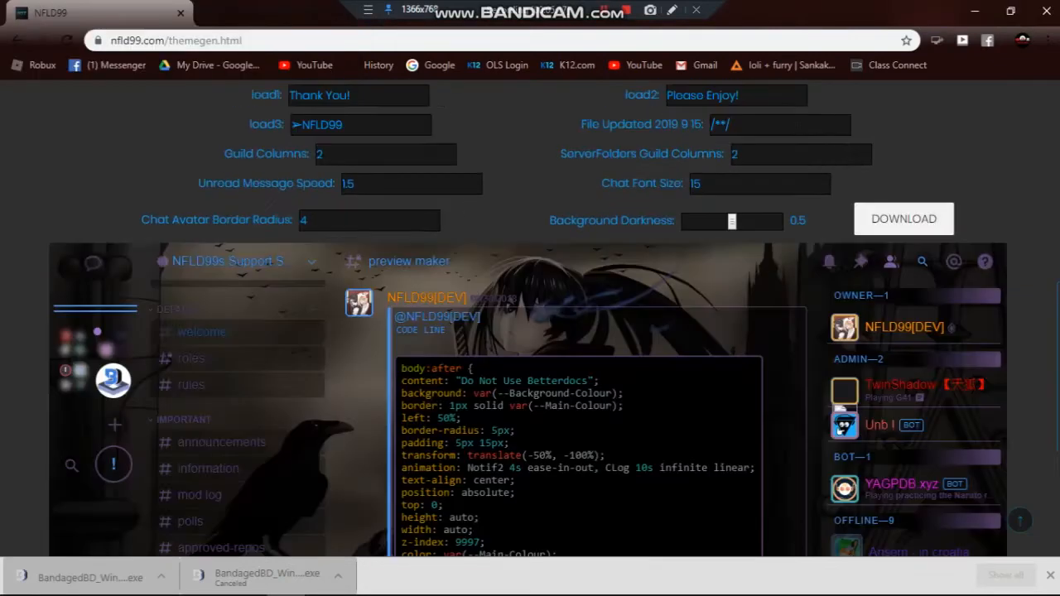
scroll("down", 3)
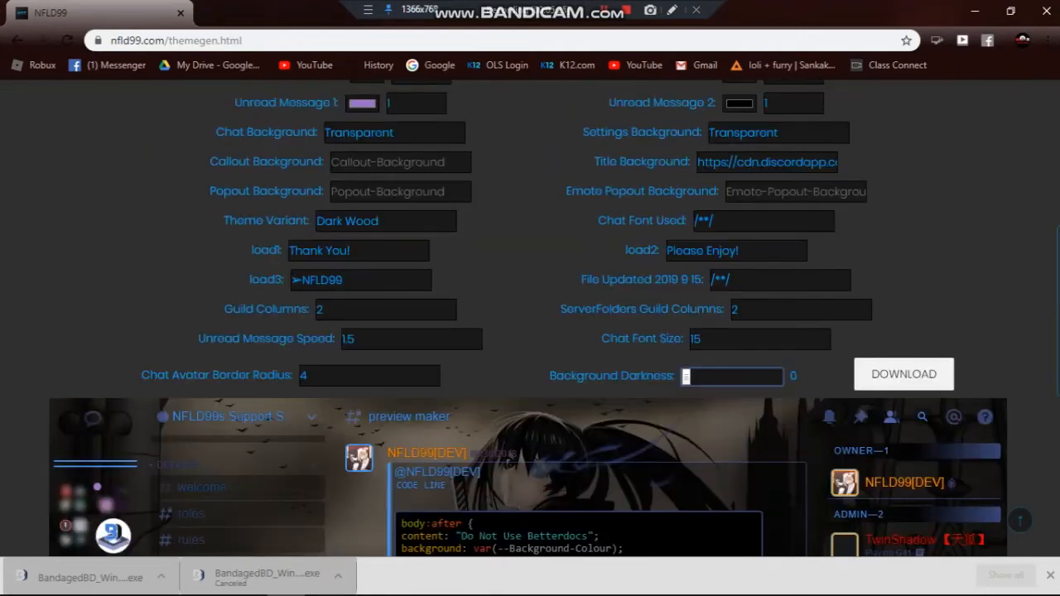
Nudge the Background Darkness slider slightly right and watch the live preview.
scroll("down", 3)
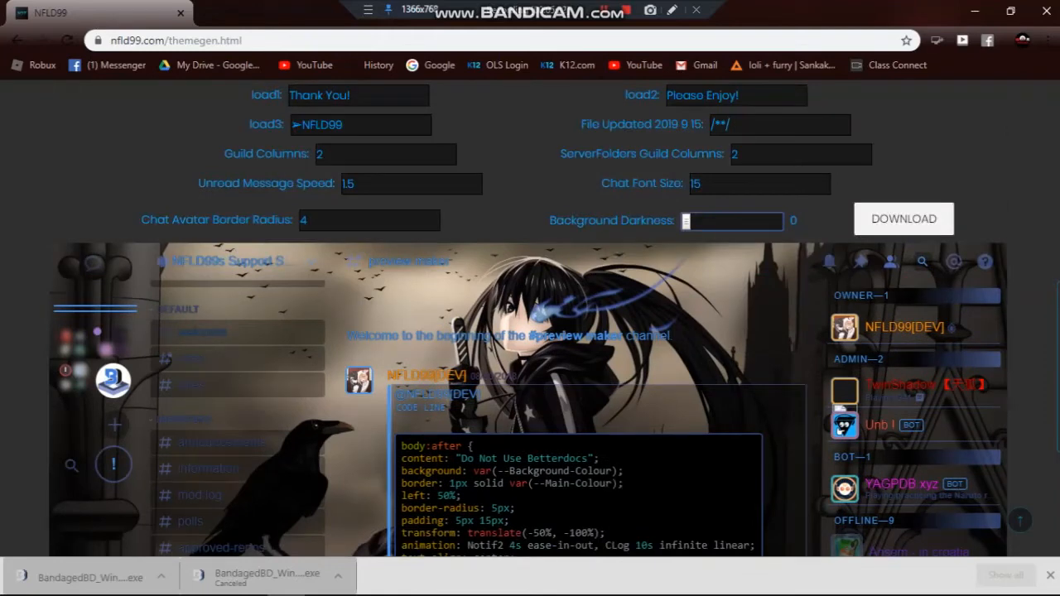
left_click_drag(689, 222, 704, 221)
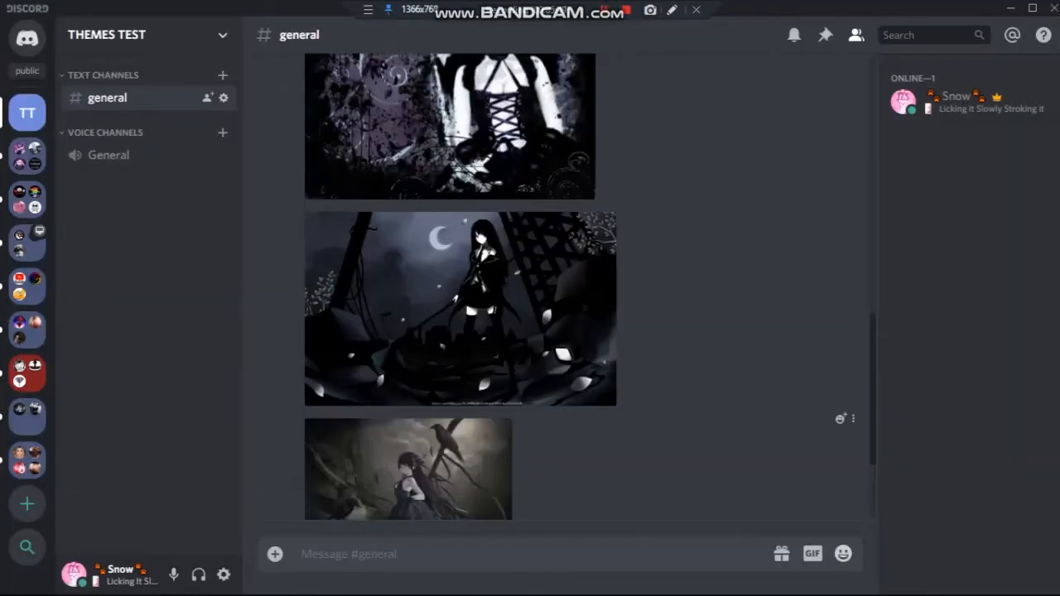
Browse the wallpaper images in the #general test channel, then return to the generator.
scroll("up", 3)
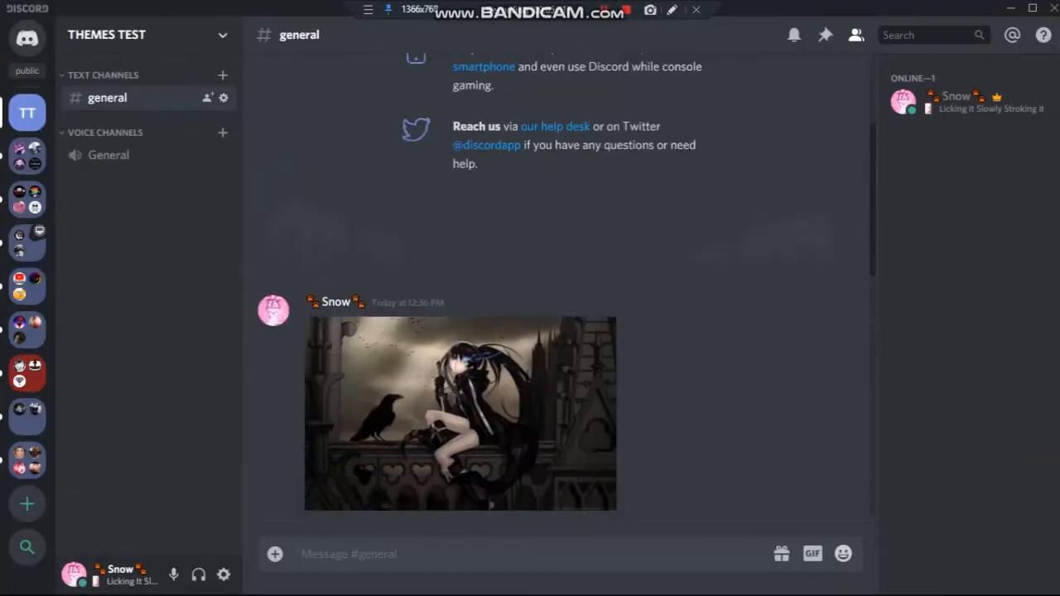
scroll("down", 3)
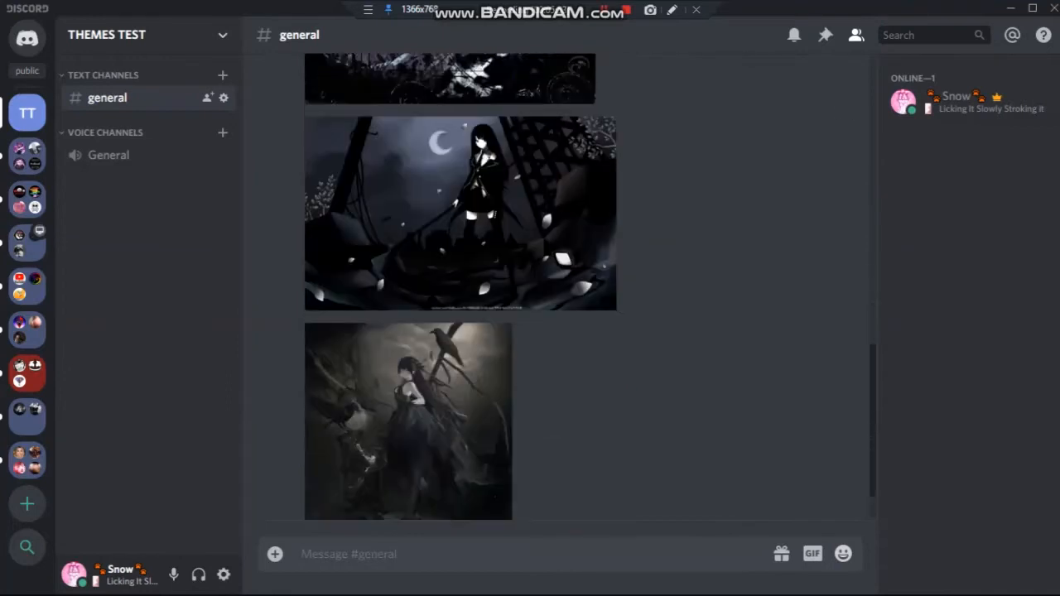
scroll("down", 3)
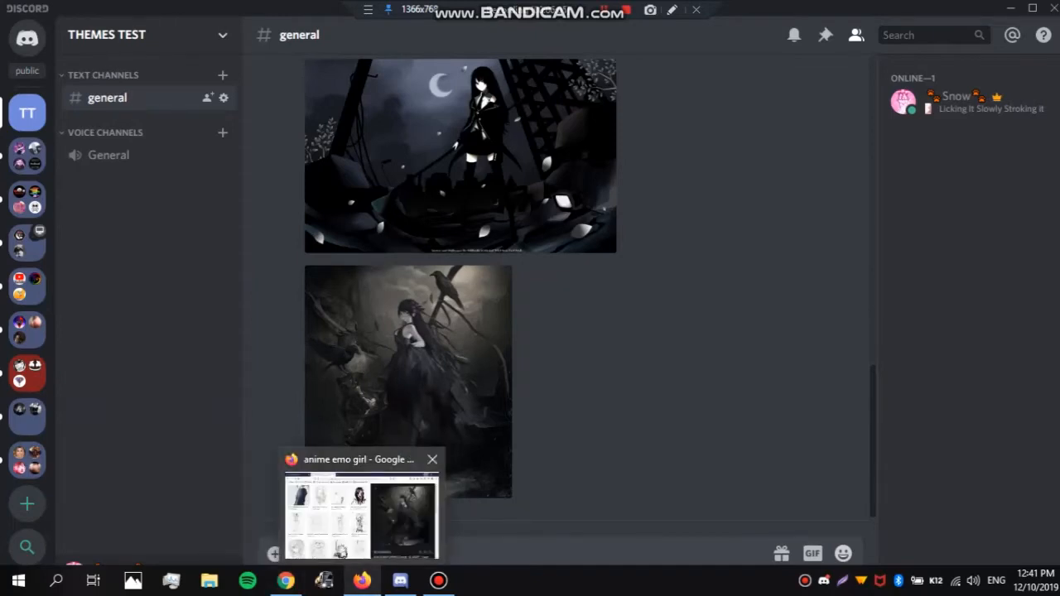
left_click(432, 459)
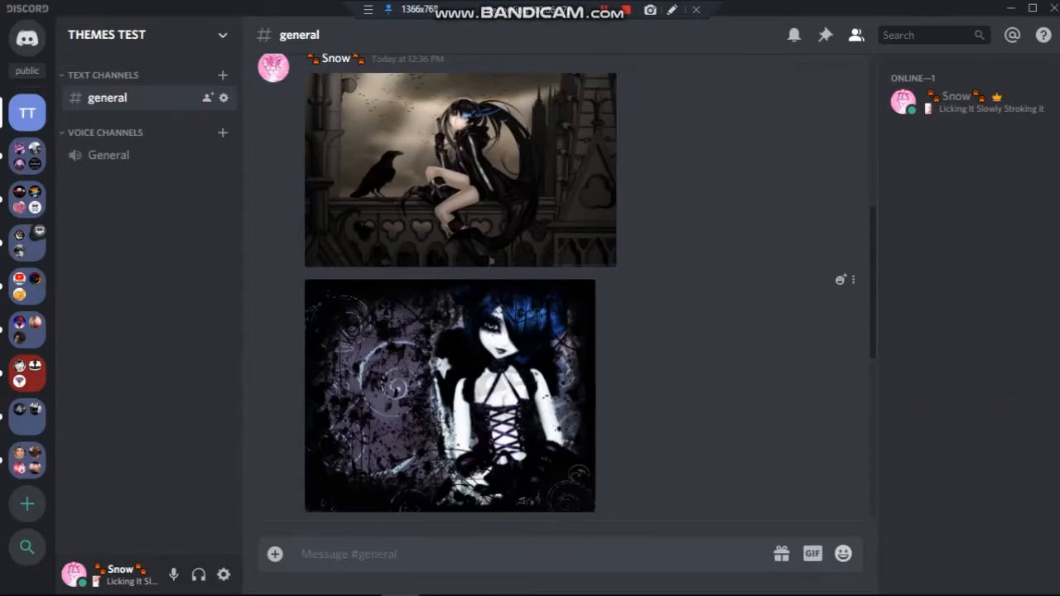
scroll("down", 3)
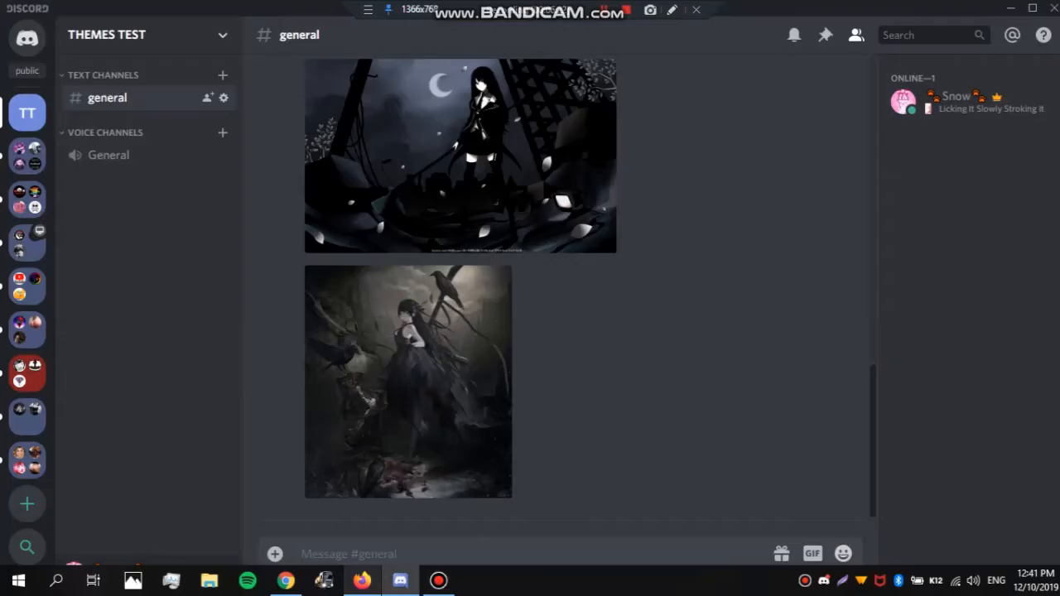
left_click(284, 579)
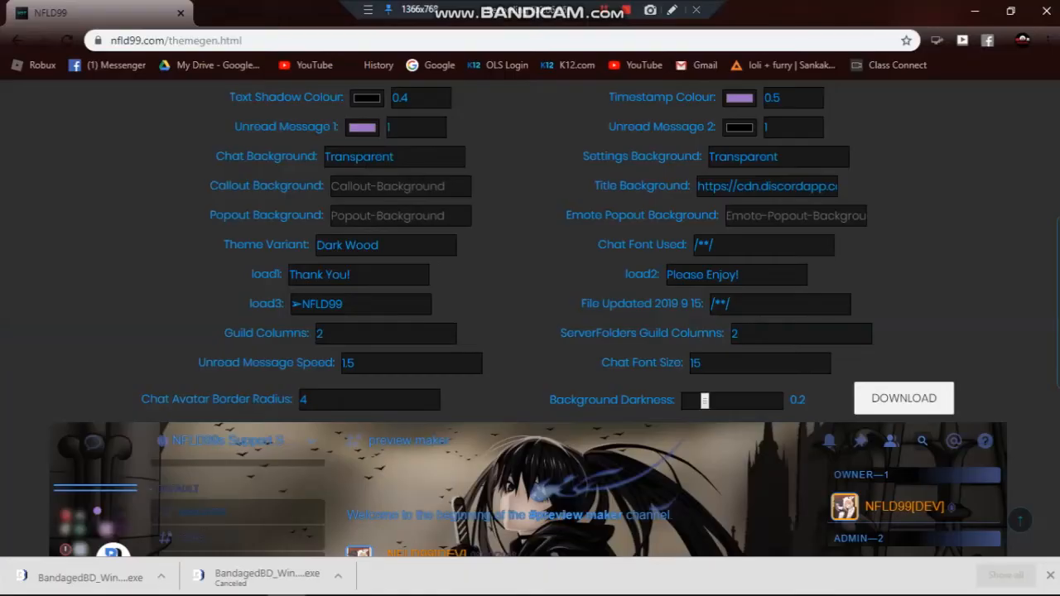
Focus the Callout Background field and copy an image link from Discord for it.
left_click(795, 215)
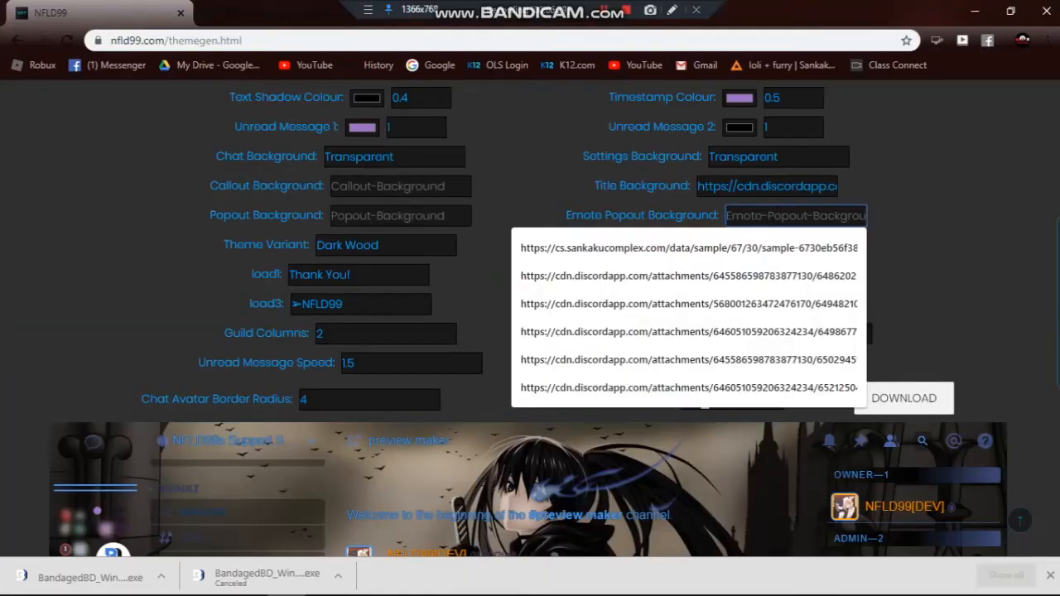
left_click(399, 185)
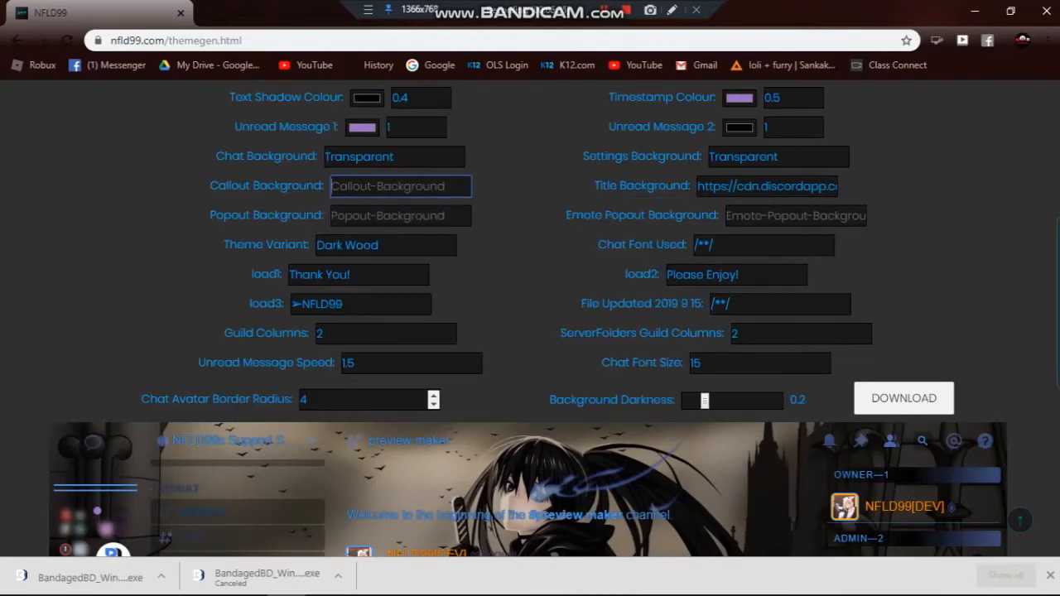
left_click(391, 578)
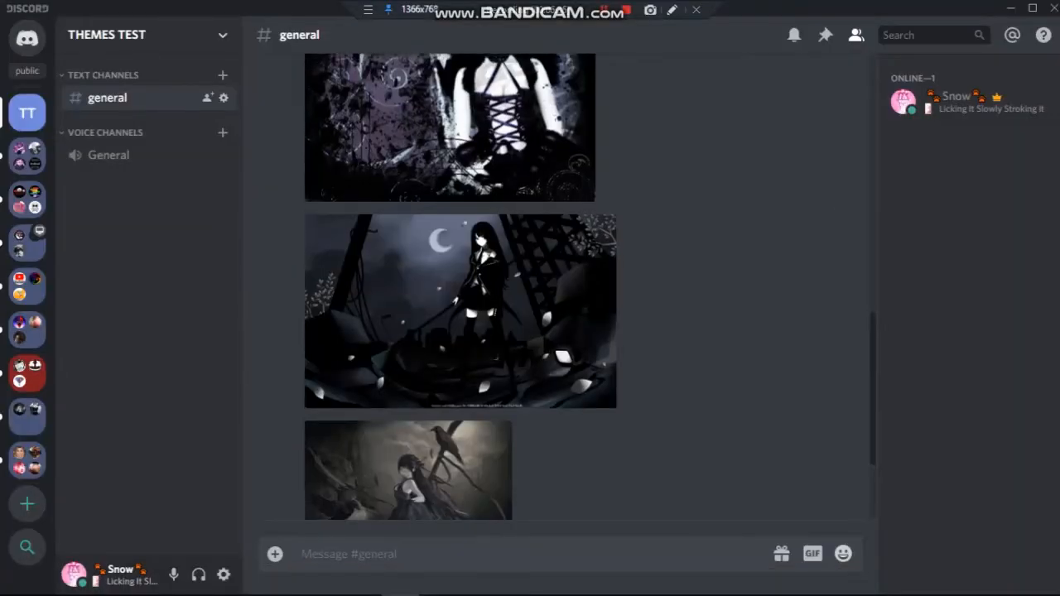
right_click(461, 312)
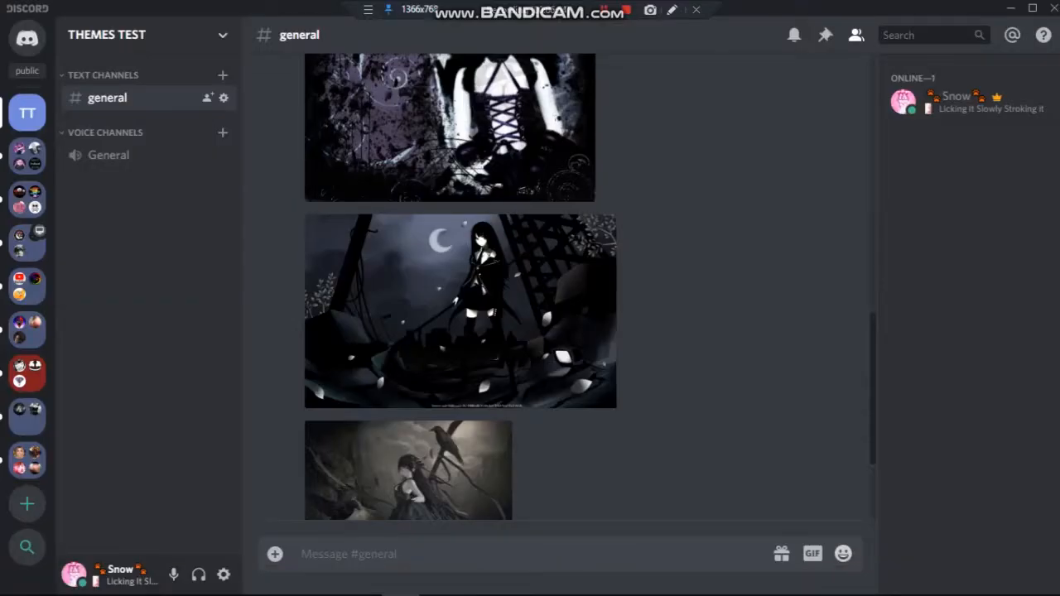
Scroll further through the test channel looking at other dark anime wallpapers.
scroll("down", 3)
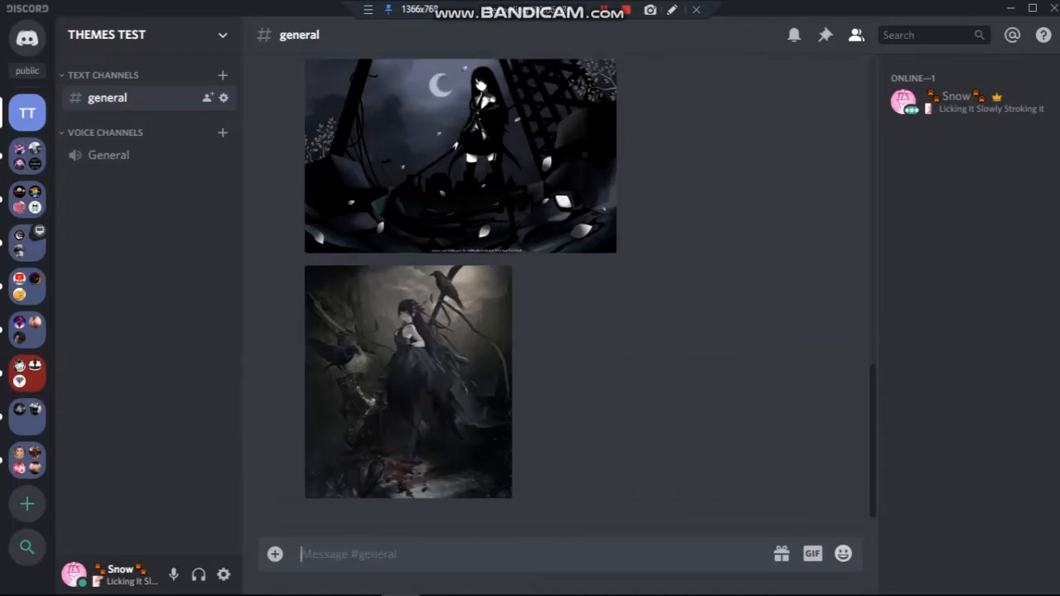
scroll("down", 3)
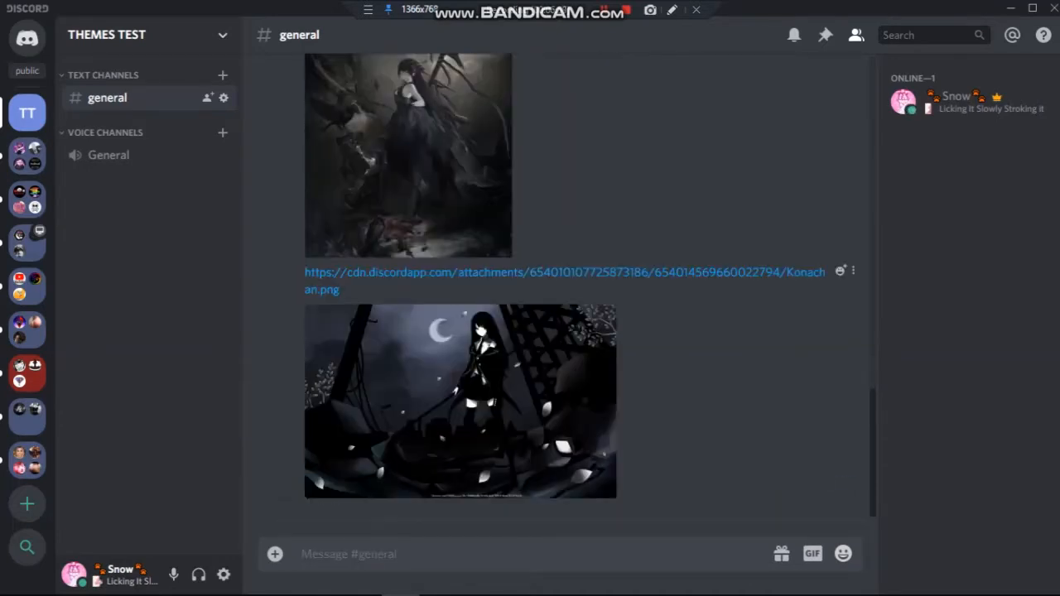
scroll("down", 3)
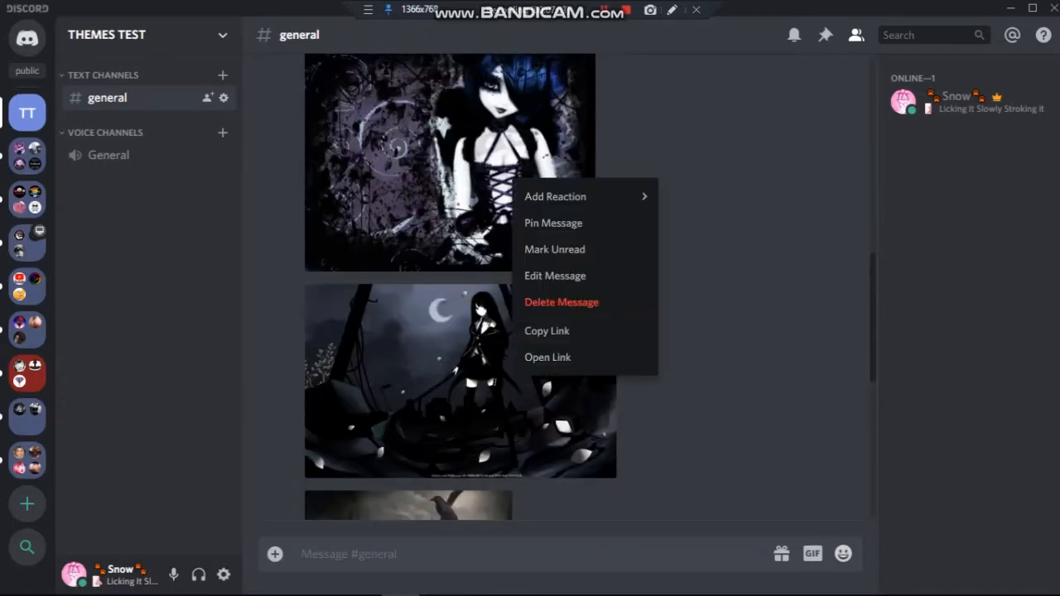
mouse_move(547, 331)
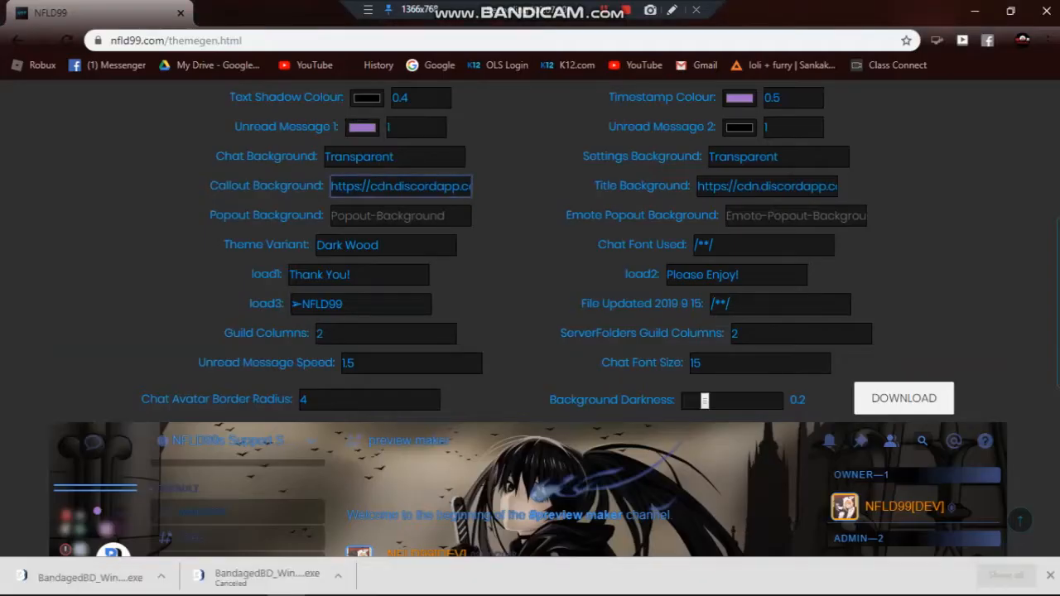
Paste the copied Discord-hosted image URLs into the Emote Popout and Popout Background fields.
right_click(401, 216)
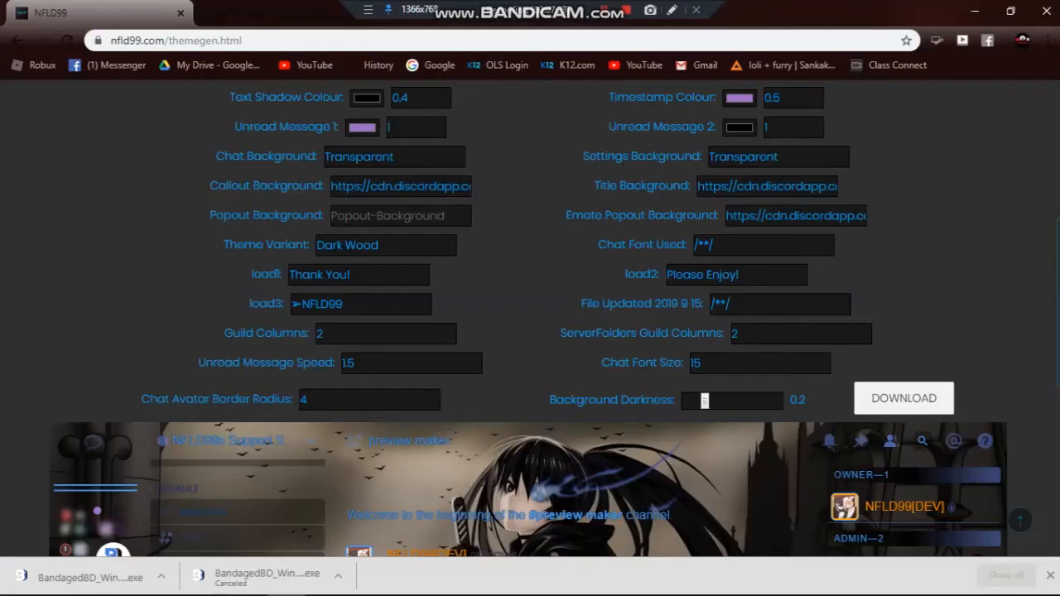
right_click(401, 215)
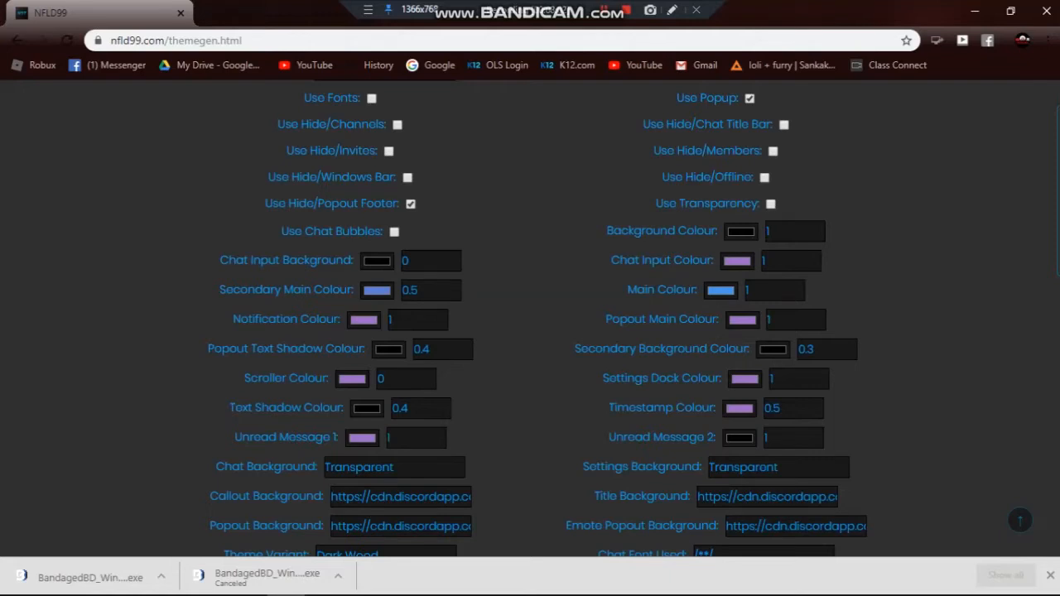
Replace the Dark Wood variant name with 'LovelyDark', correcting the stray extra letter.
scroll("down", 3)
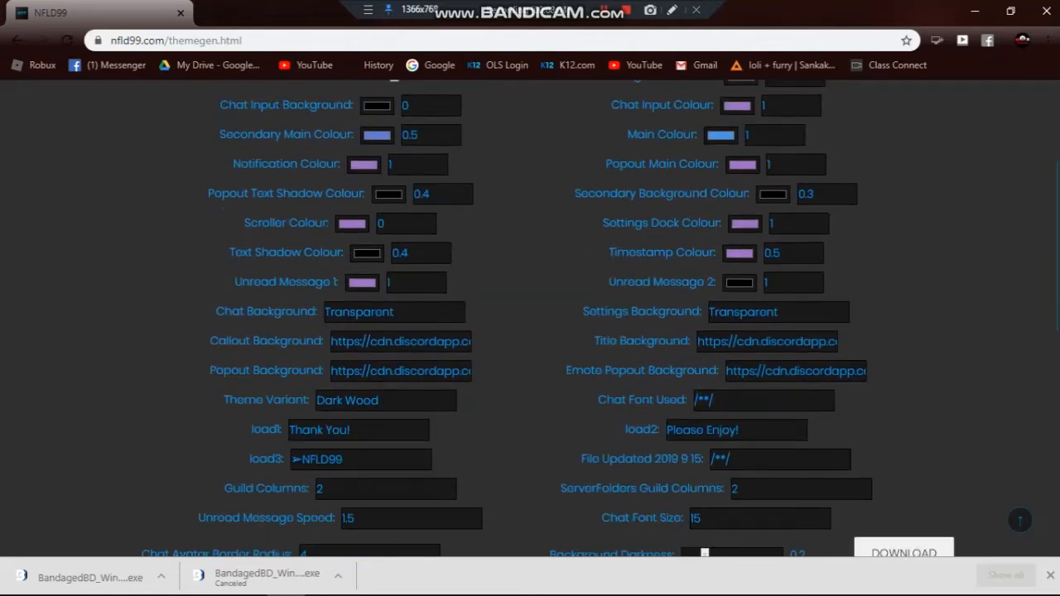
double_click(348, 399)
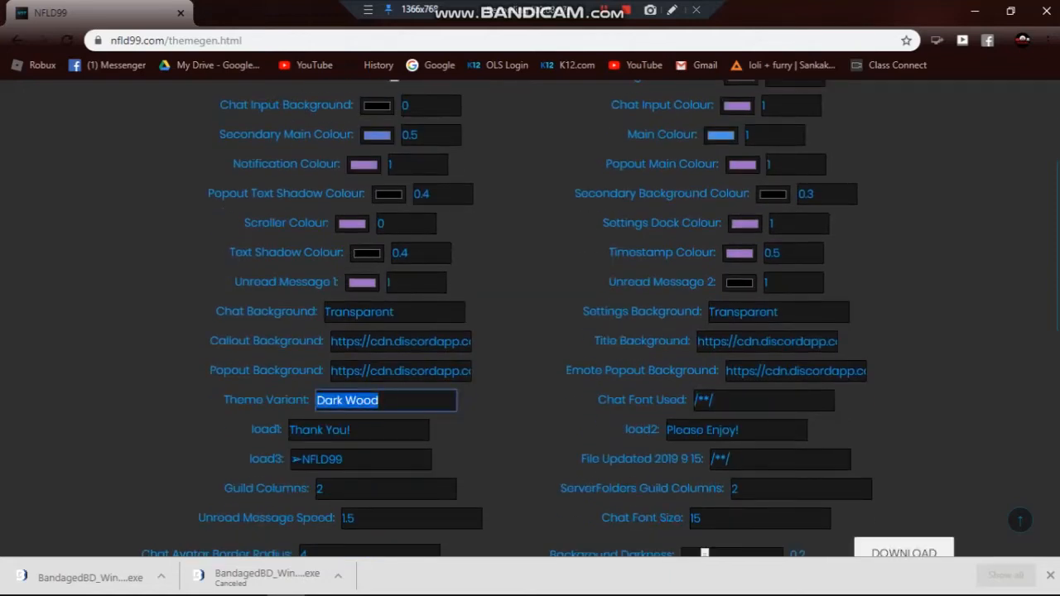
type("Lovely")
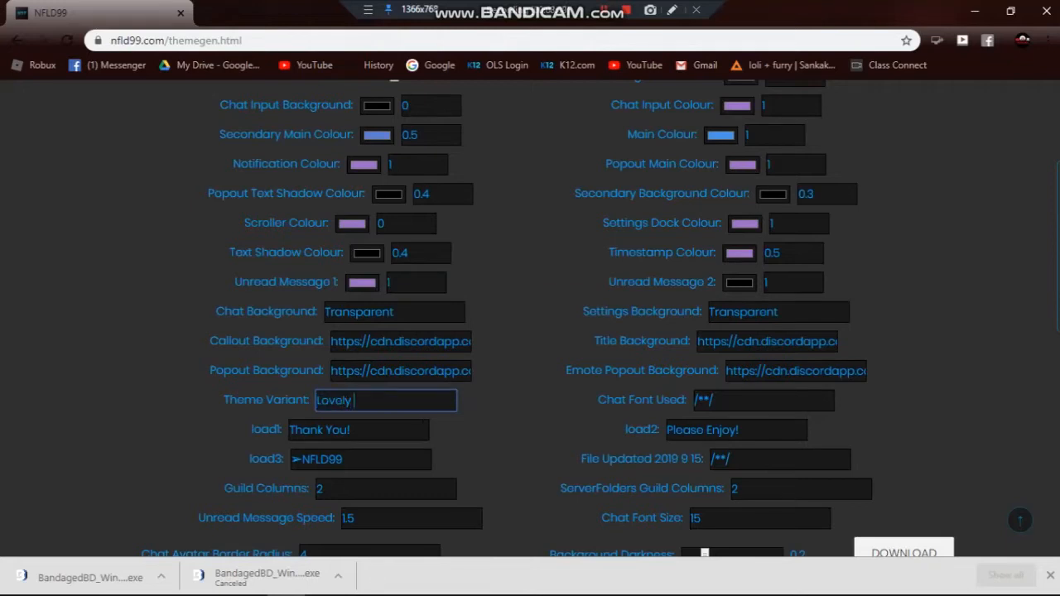
type("-D")
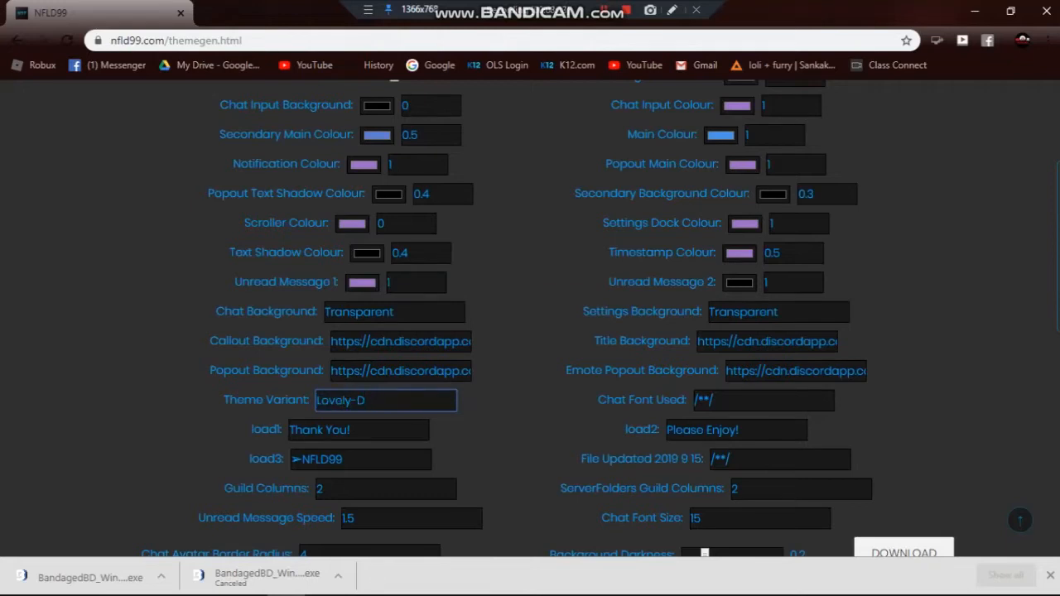
type("LovelyDarkV")
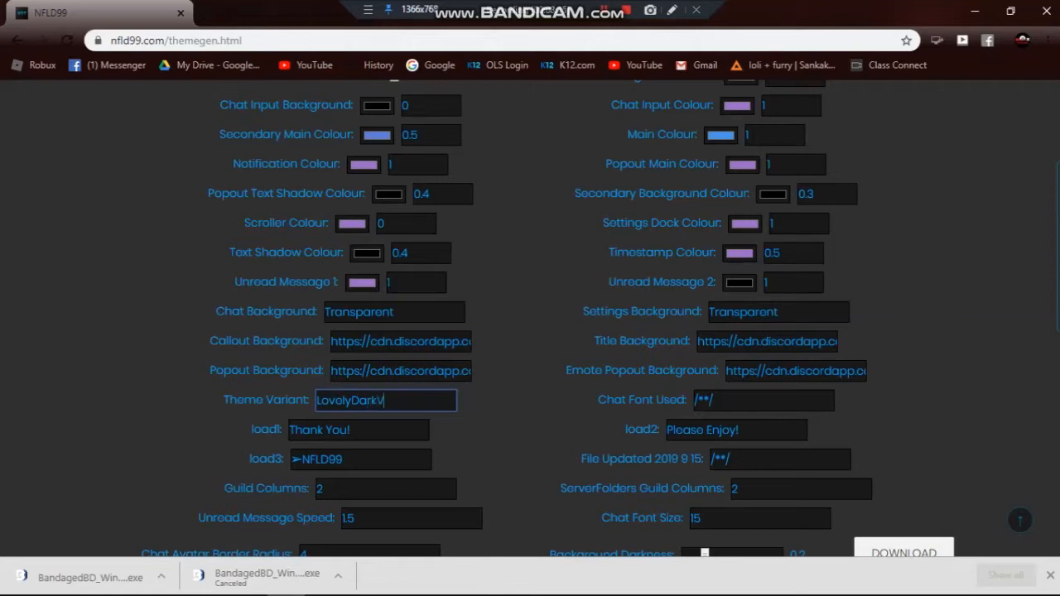
key("Backspace")
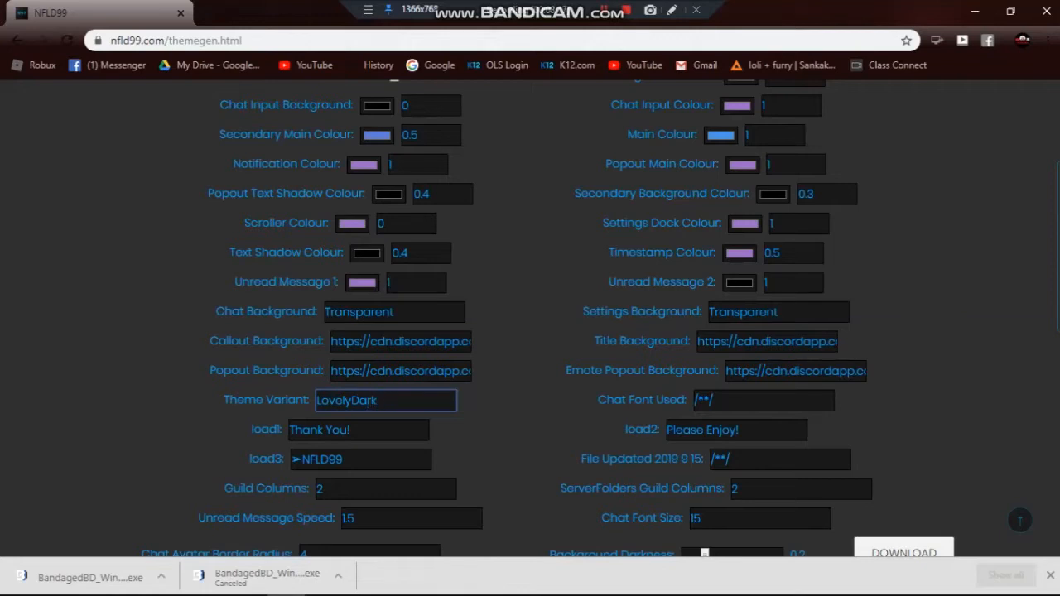
left_click(357, 430)
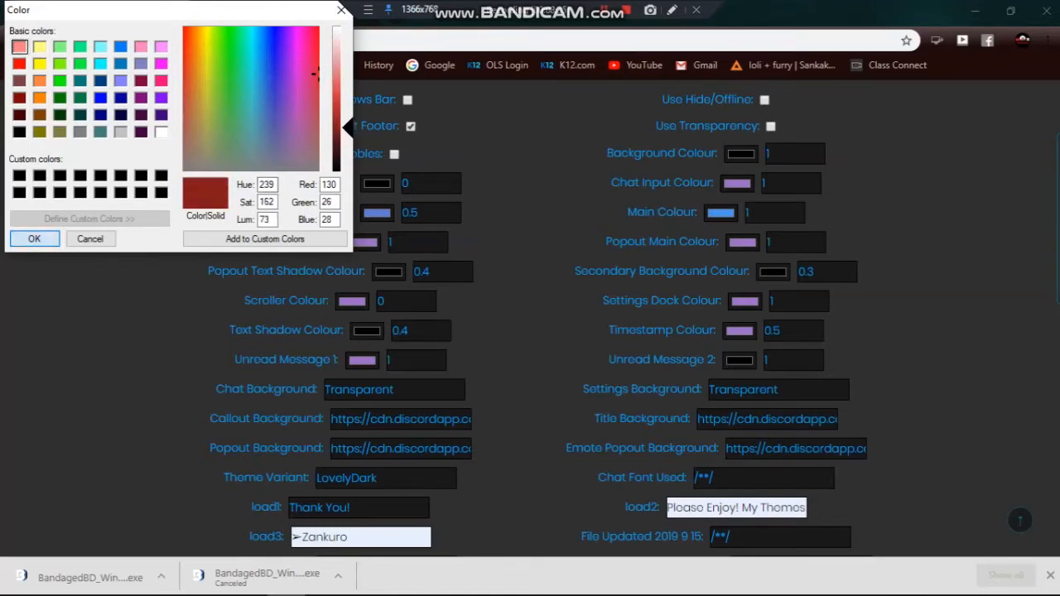
Set the settings dock colour to red and the popout main colour to light blue.
left_click(33, 239)
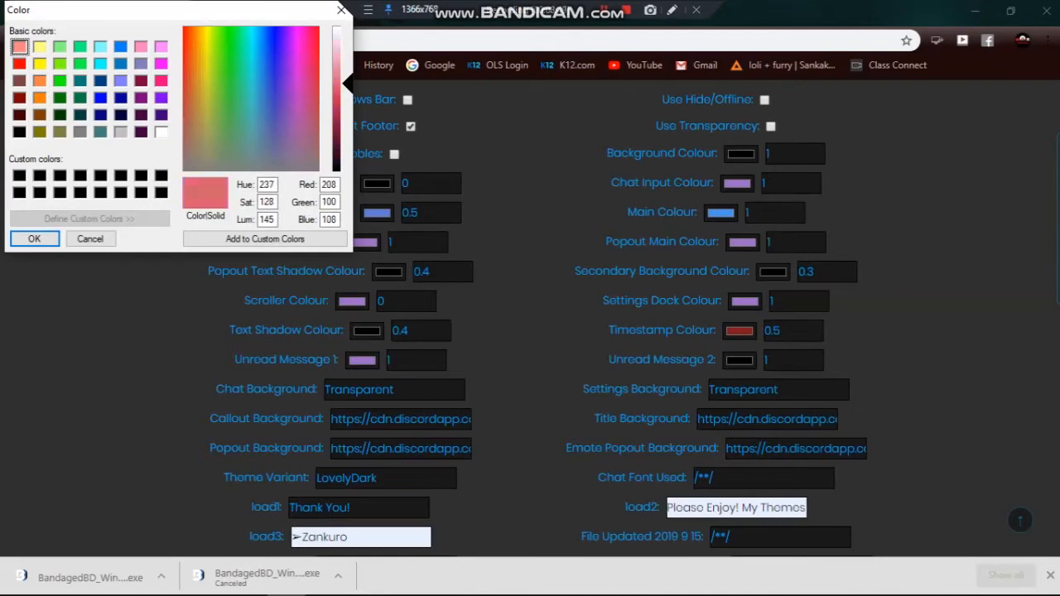
mouse_move(313, 93)
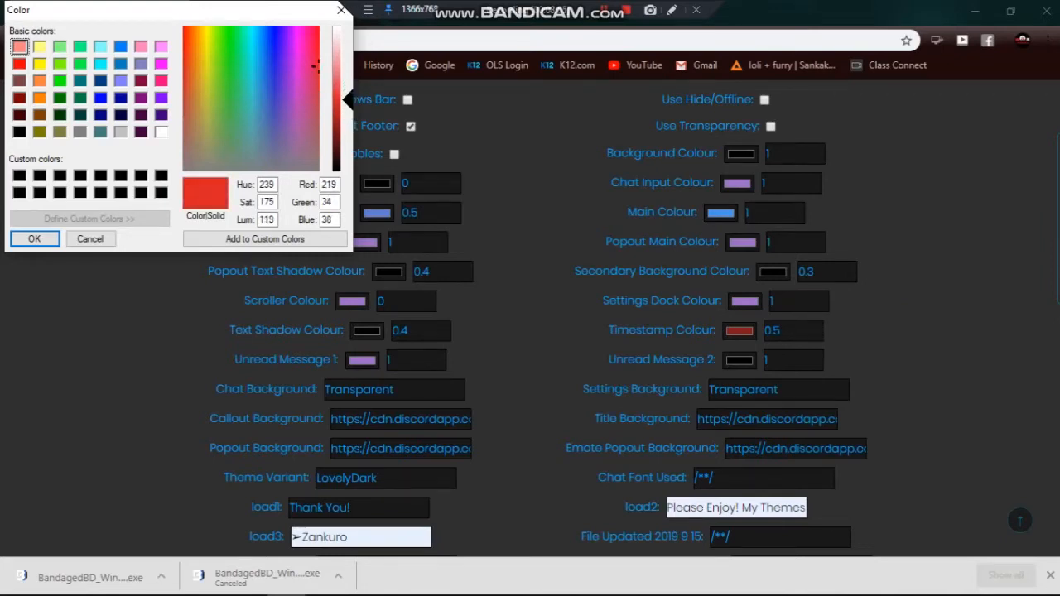
left_click(33, 239)
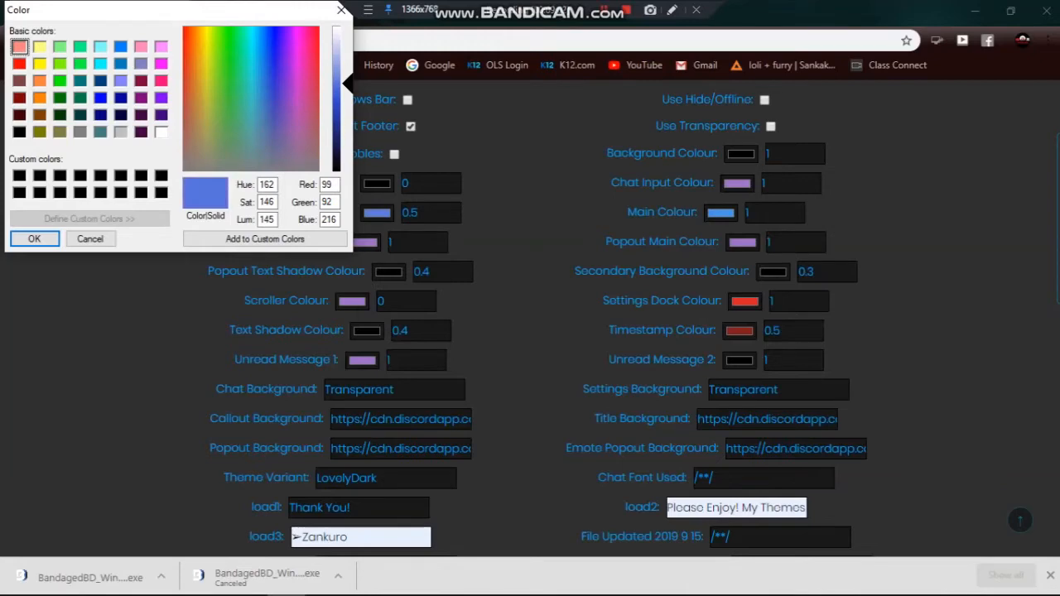
left_click(257, 74)
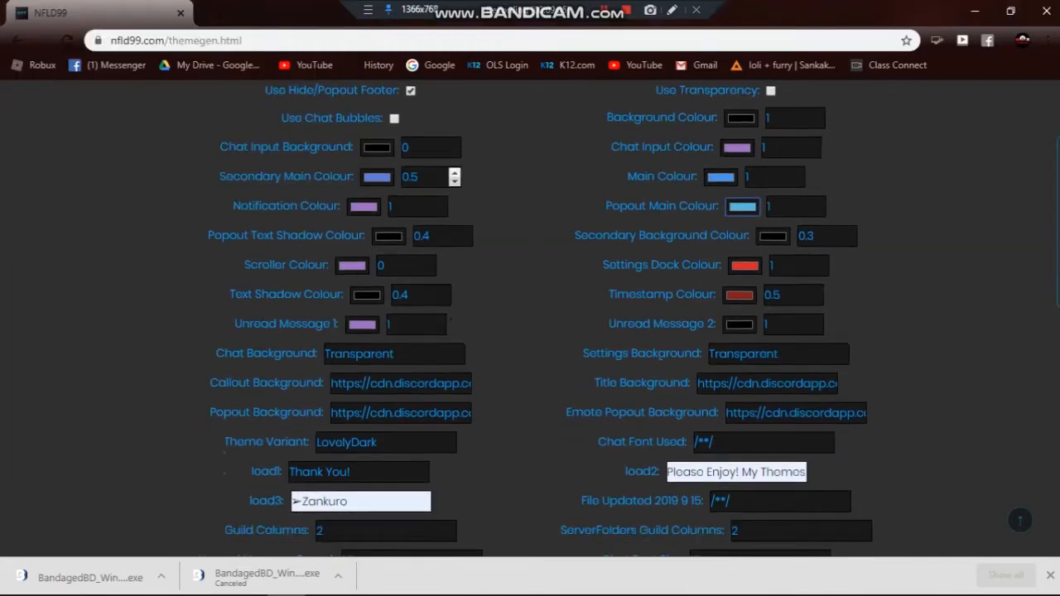
scroll("down", 3)
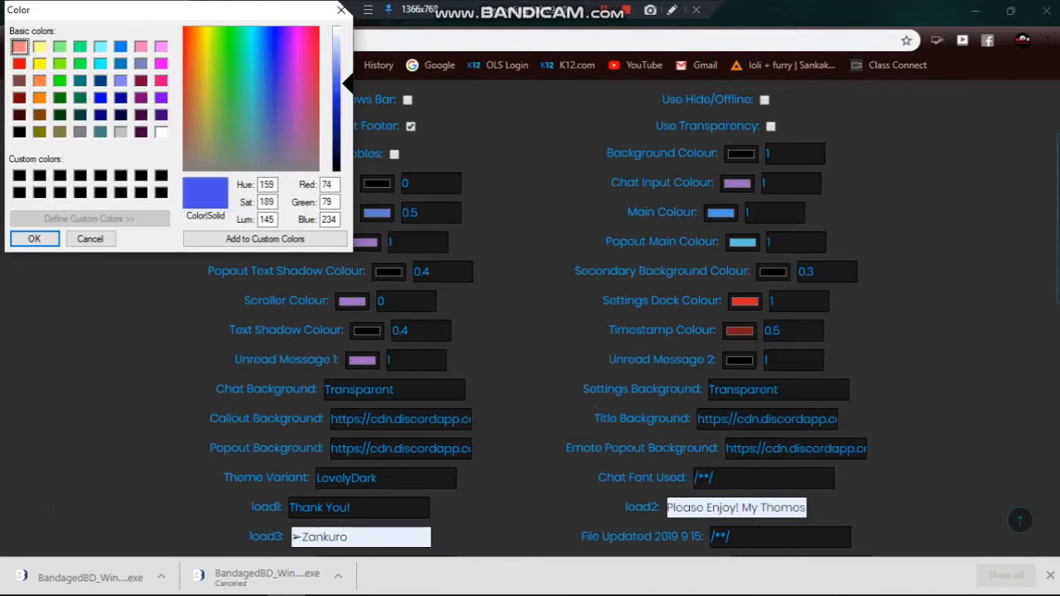
Try bright blue, dark navy and lighter blue shades for another accent swatch, fine-tuning the hue.
left_click(298, 56)
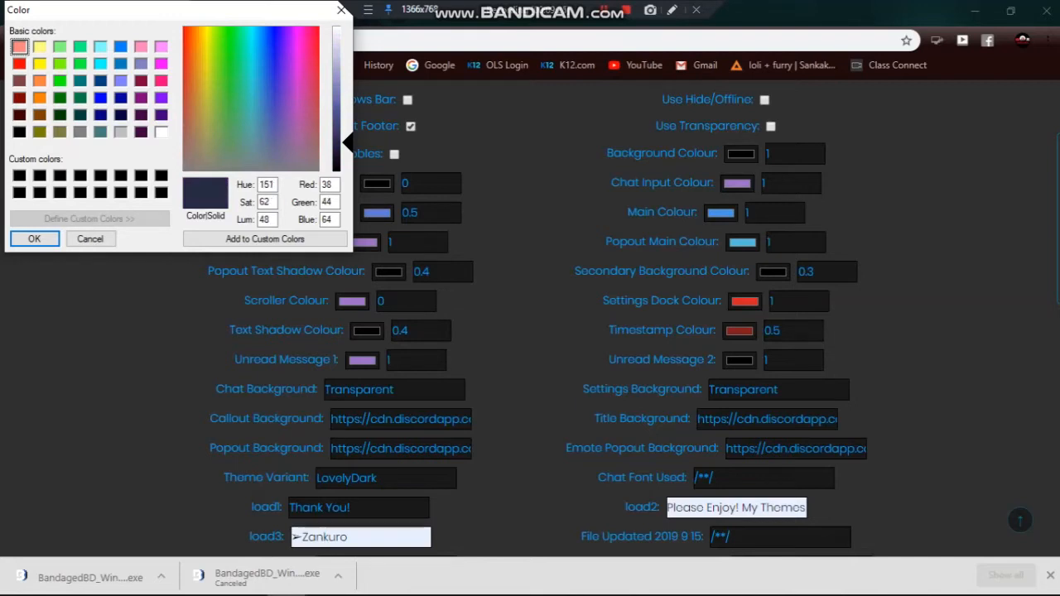
left_click(268, 134)
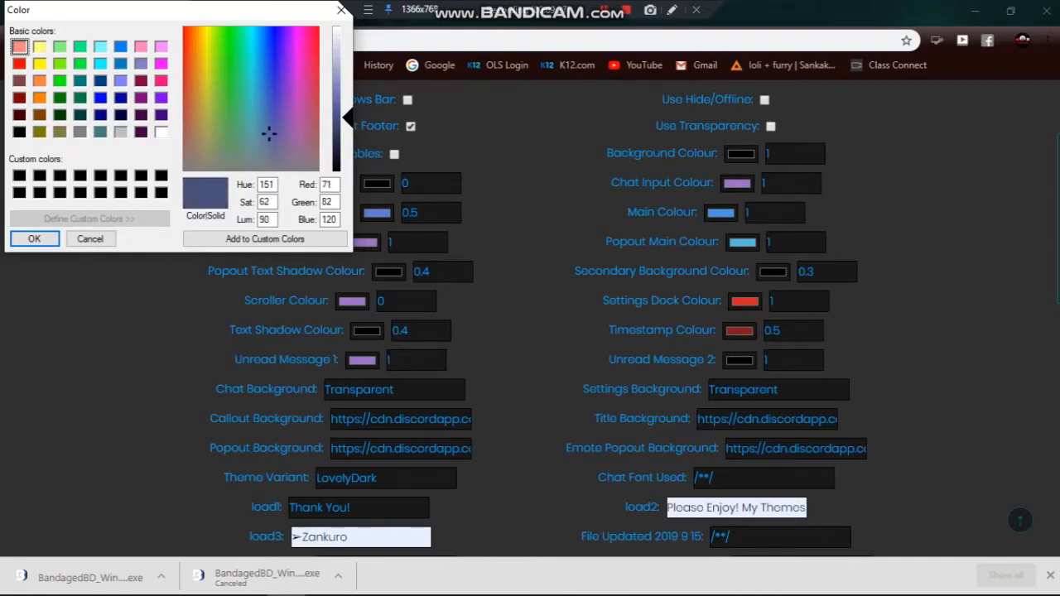
left_click(34, 239)
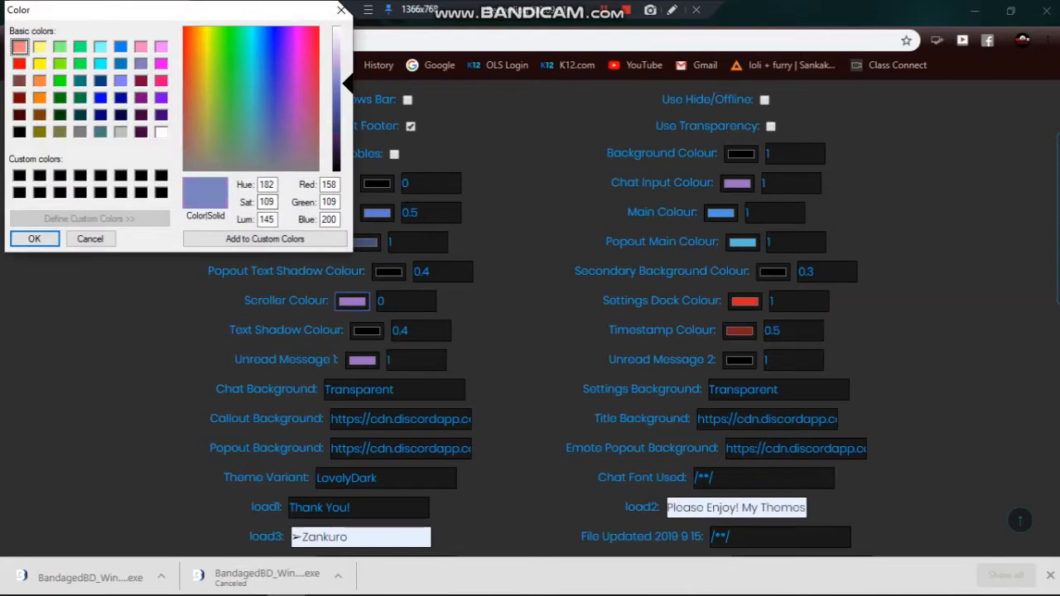
left_click(270, 65)
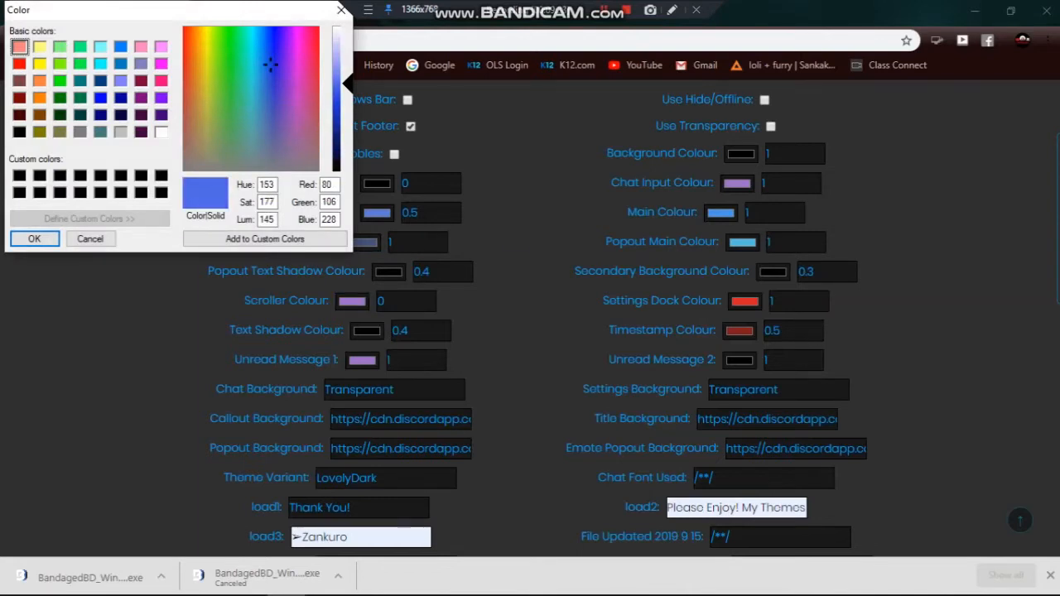
left_click_drag(346, 82, 346, 129)
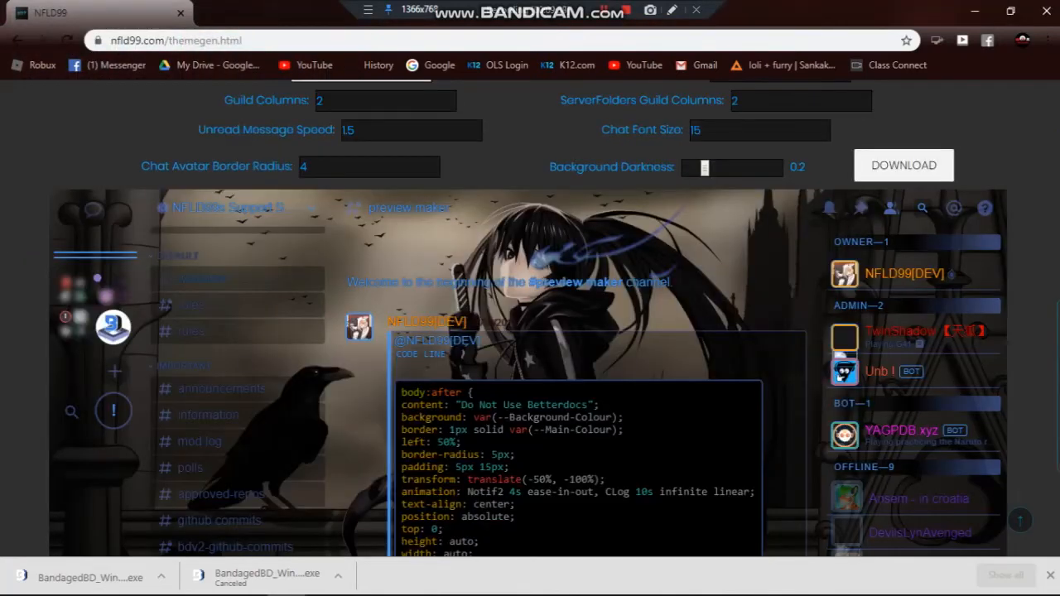
Set the chat input colour to blue and Unread Message 2 to black, checking the live preview.
scroll("up", 3)
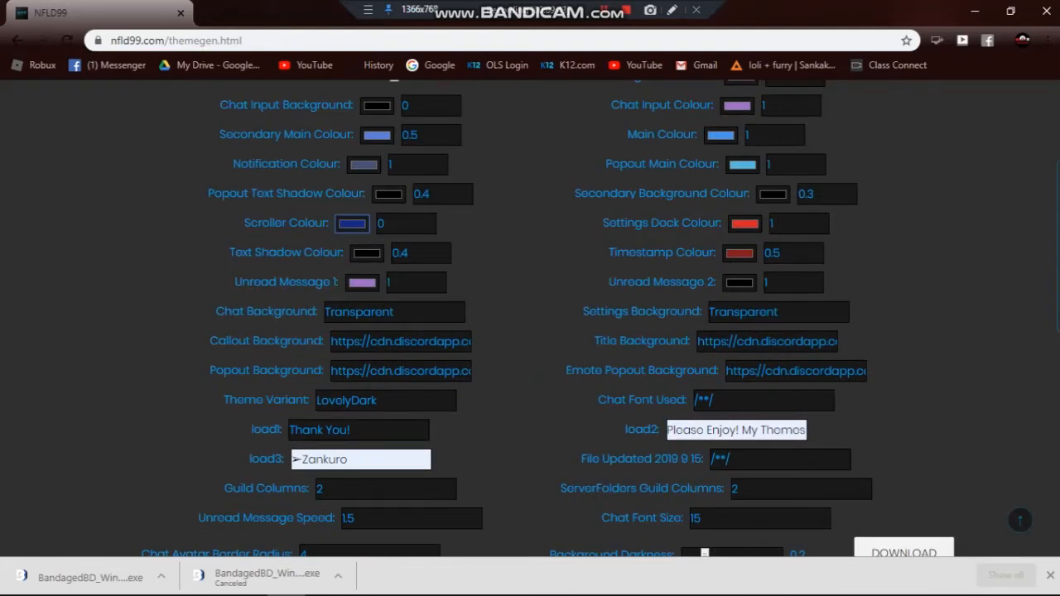
left_click(351, 222)
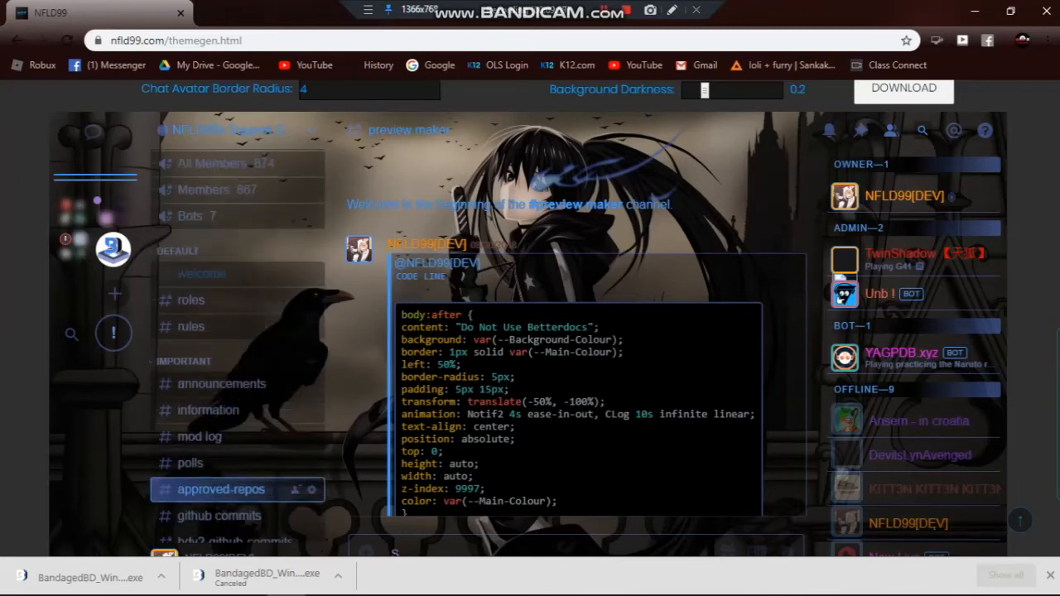
scroll("down", 3)
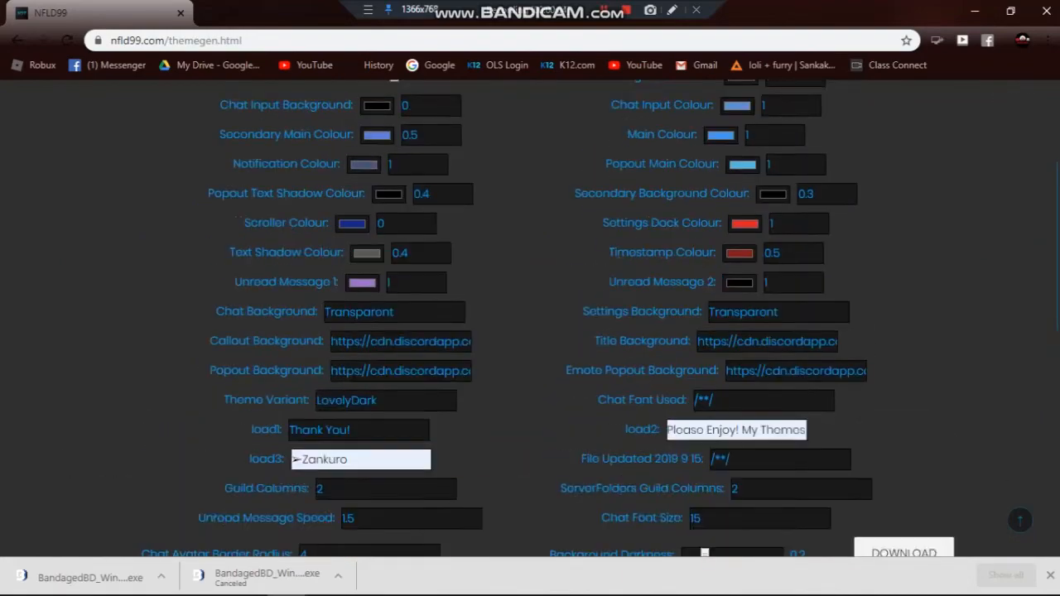
scroll("up", 3)
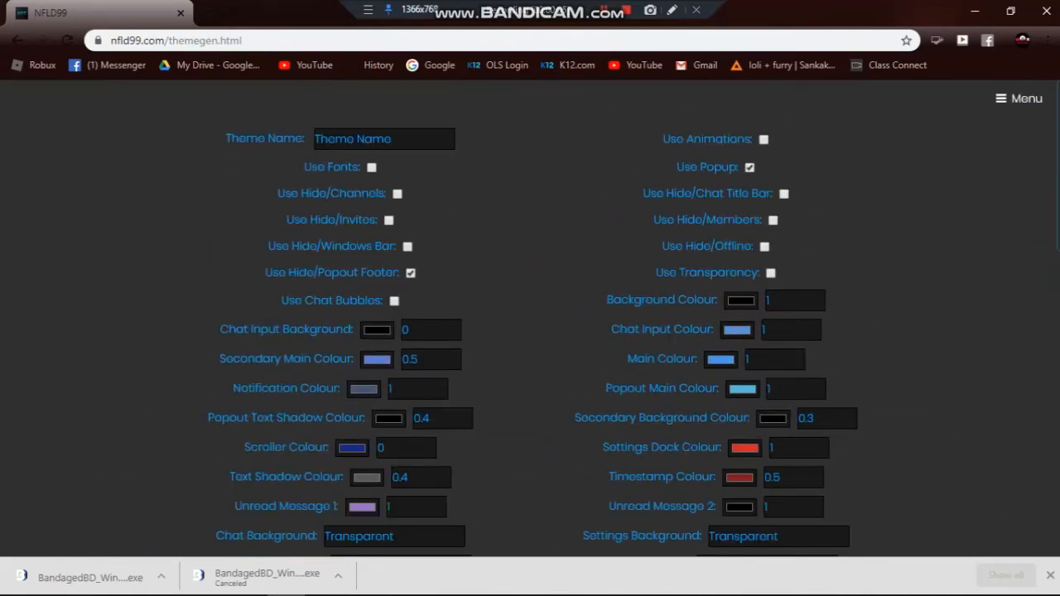
Enable Use Transparency and enter 'LovelyDark' as the theme name, clearing a mistyped start.
left_click(770, 272)
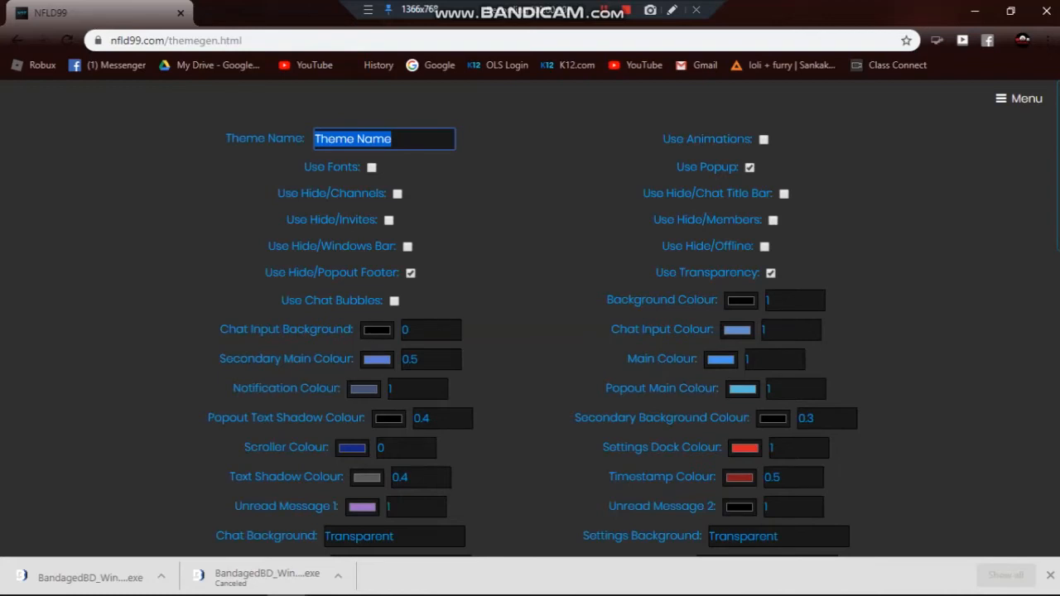
type("EE")
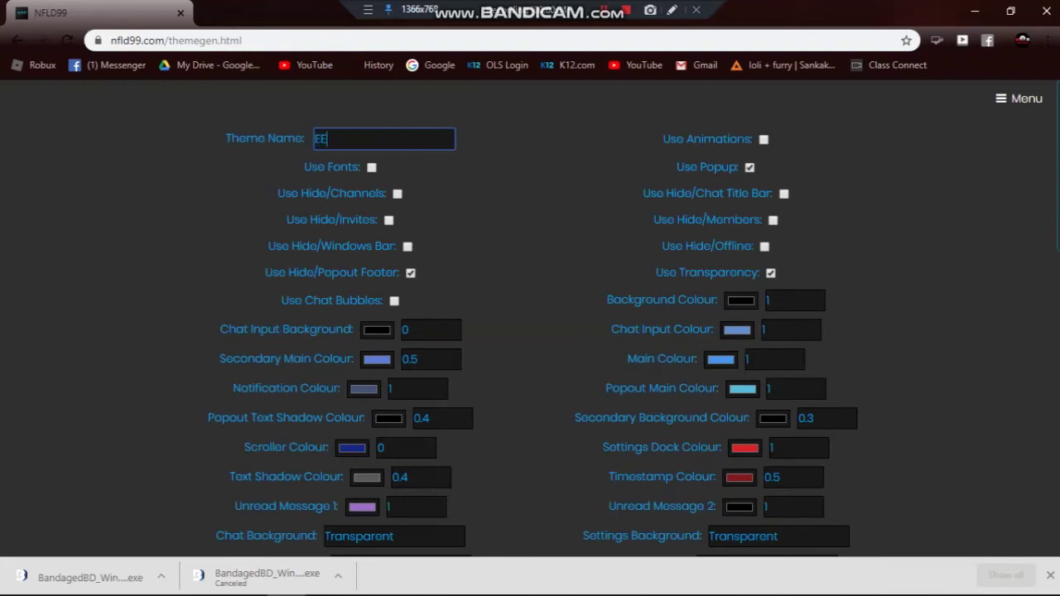
key("Backspace")
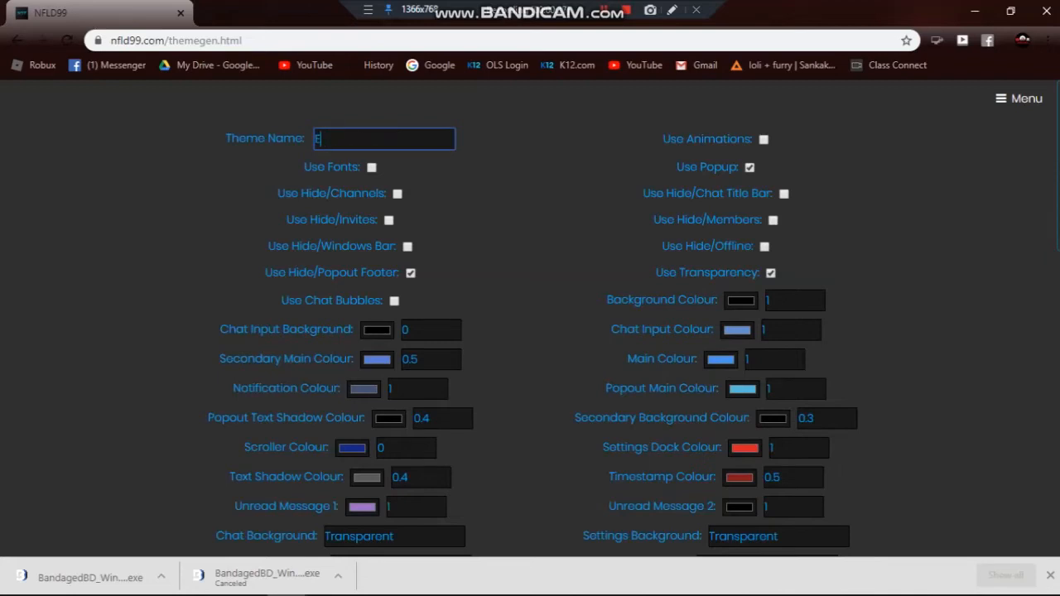
type("m")
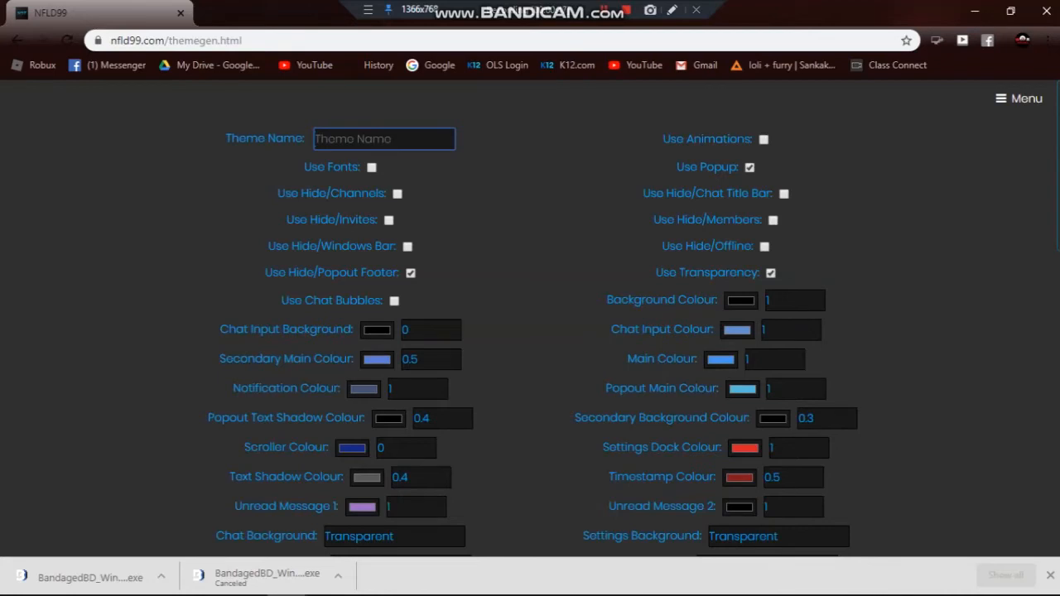
type("c")
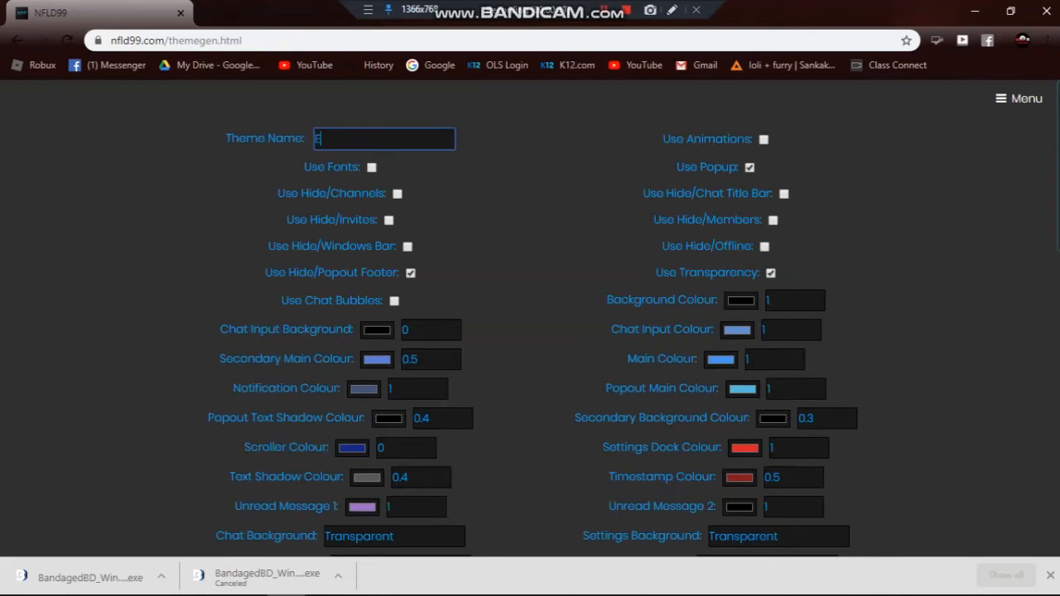
type("LovelyD")
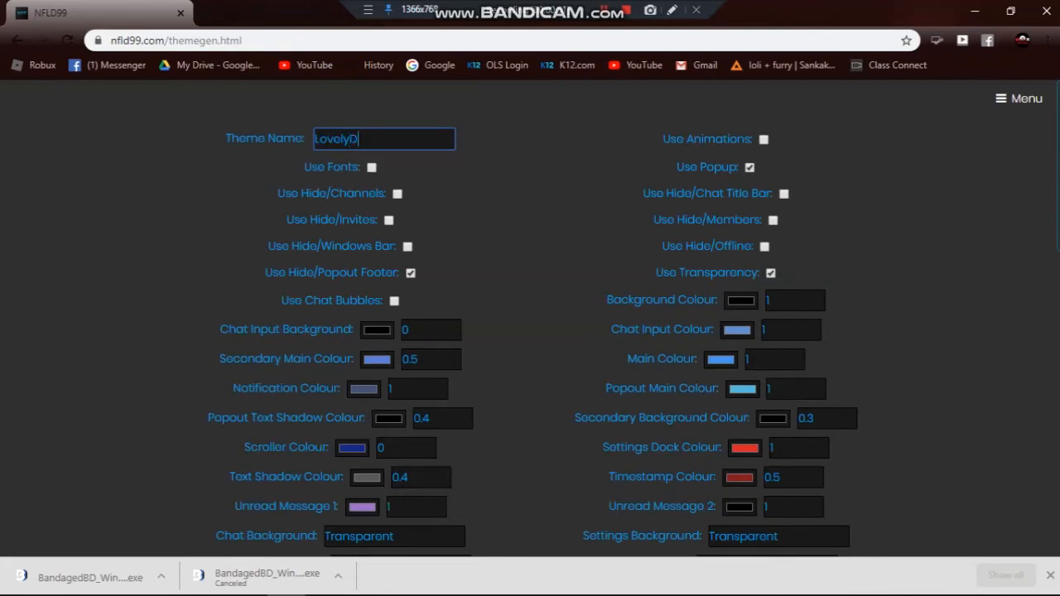
type("ark")
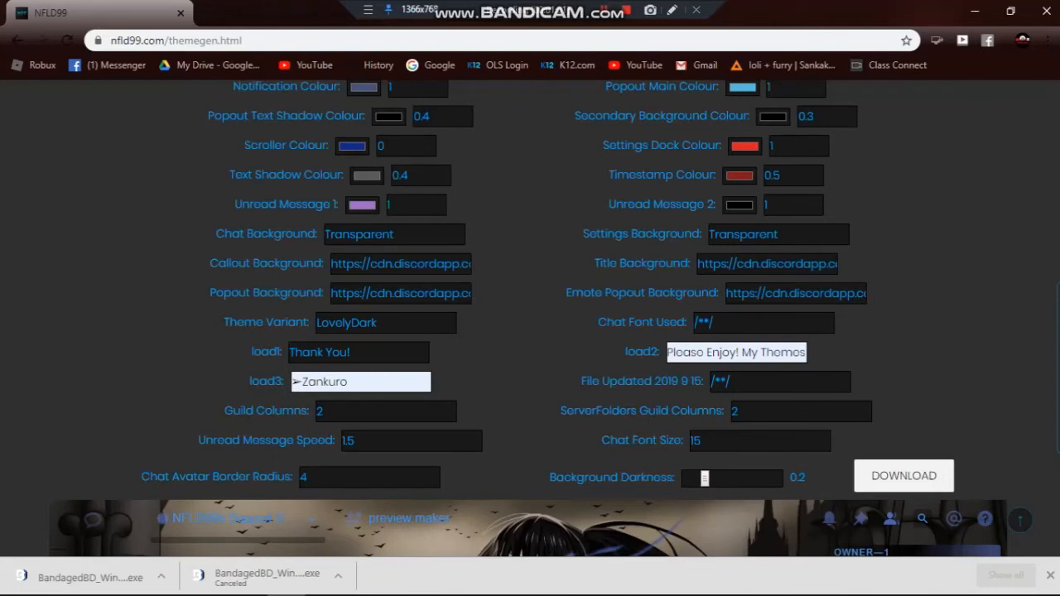
Download the finished LovelyDark theme file and switch to Discord's BandagedBD Themes list.
left_click(905, 476)
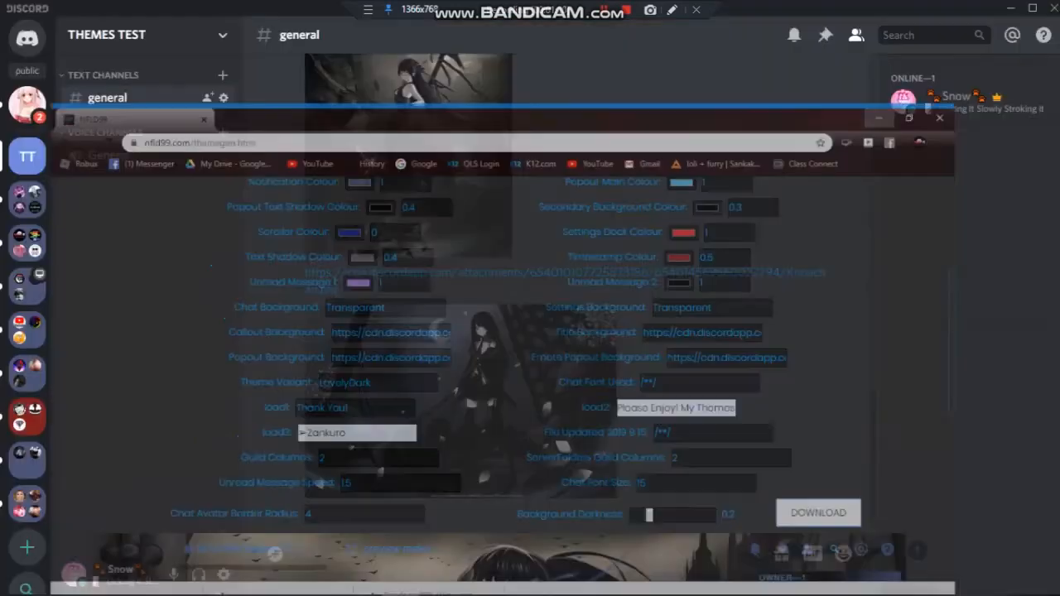
left_click(939, 117)
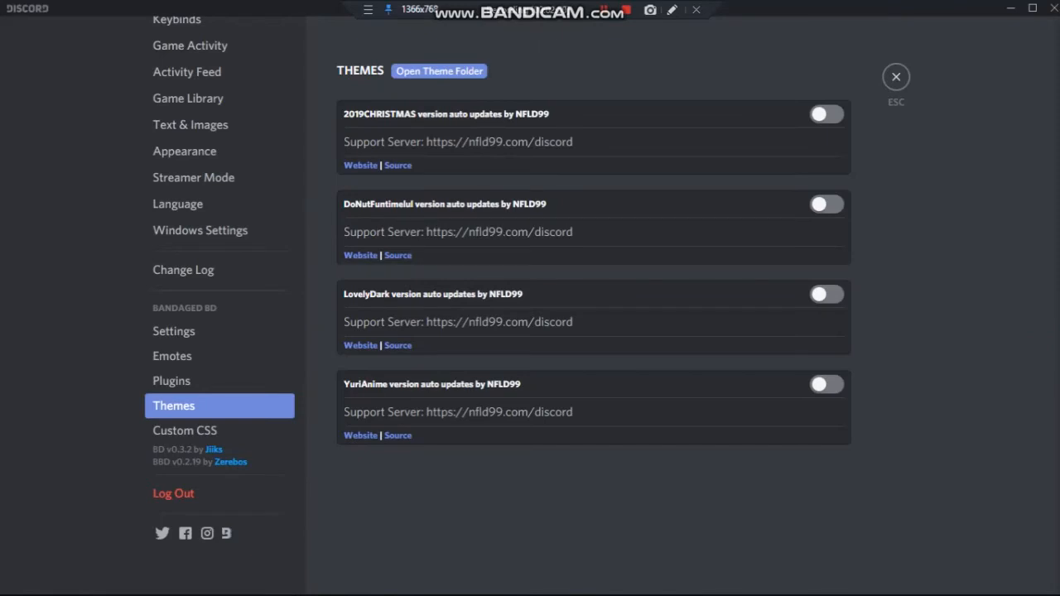
Switch the LovelyDark theme on and return to the restyled chat.
left_click(826, 295)
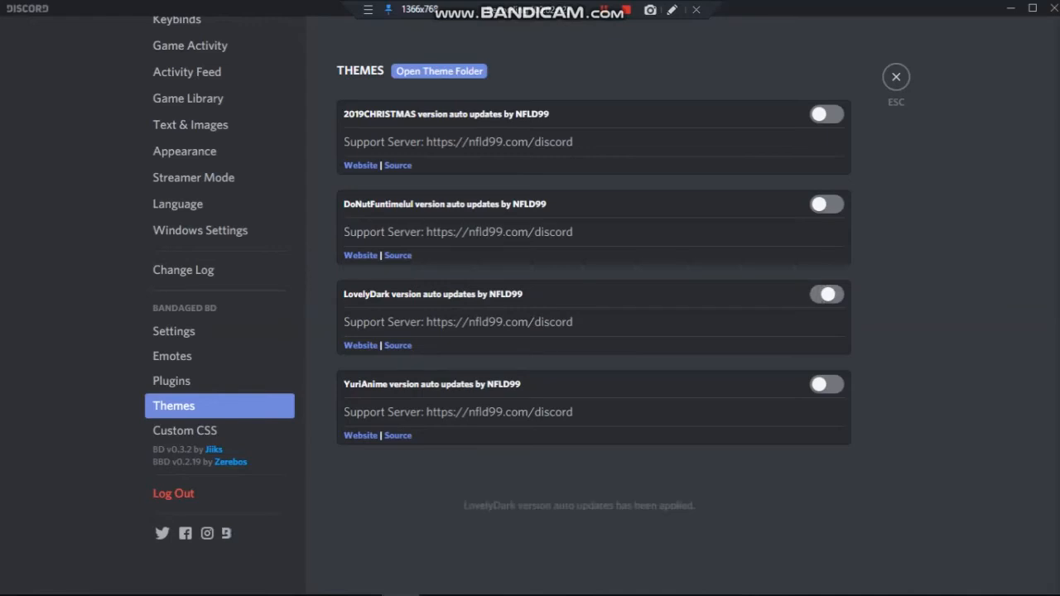
left_click(825, 294)
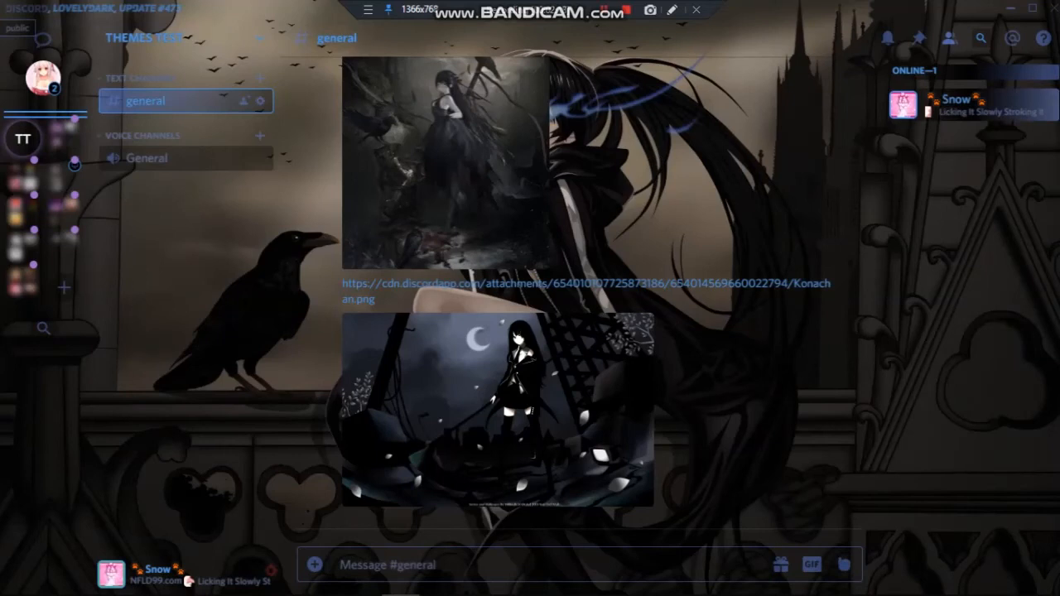
Open the first posted artwork in #general as a full-size preview over the themed interface.
left_click(957, 102)
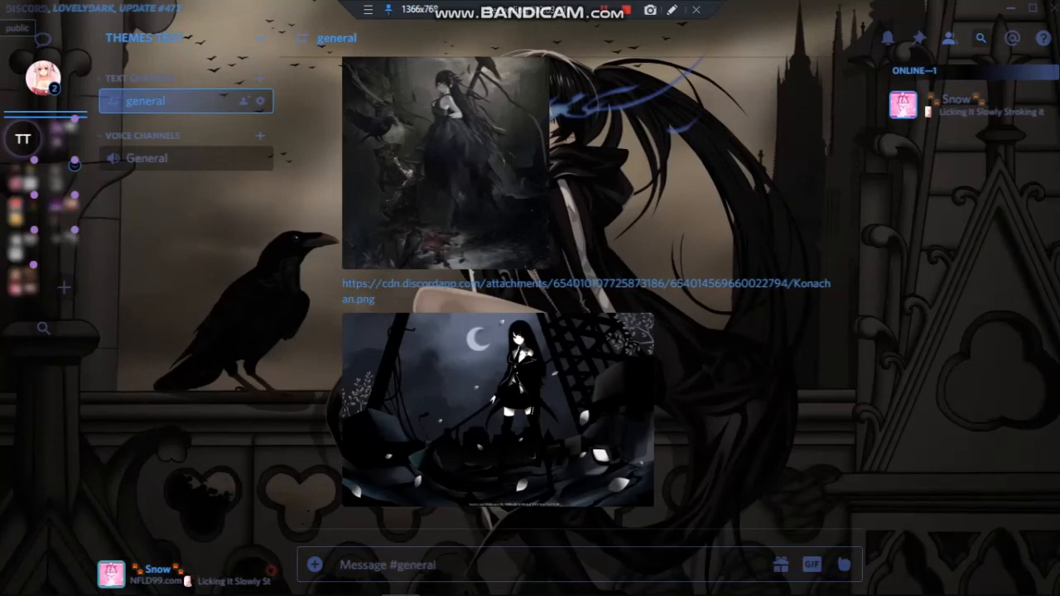
left_click(451, 149)
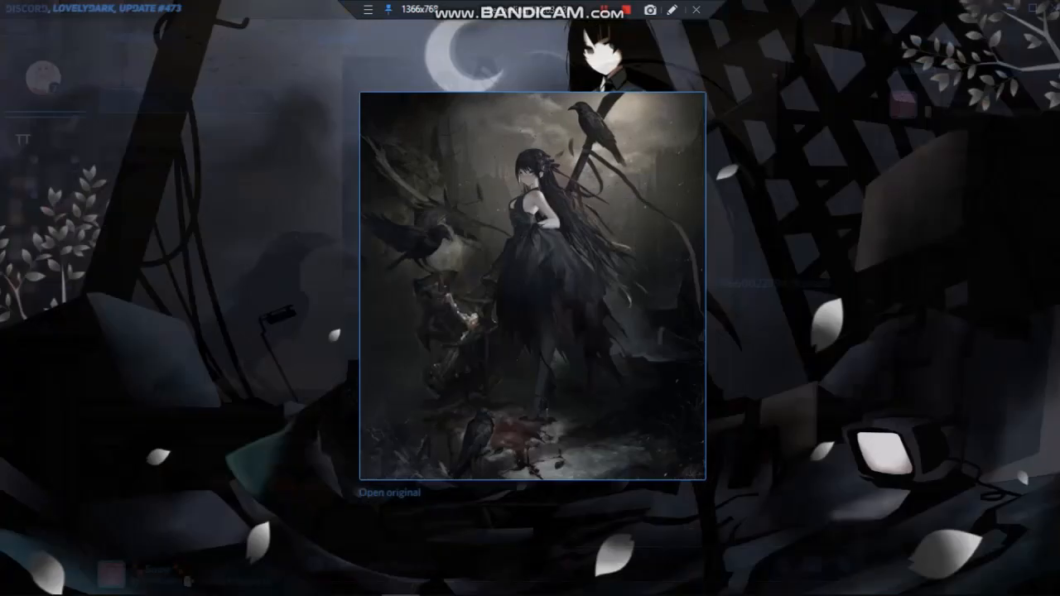